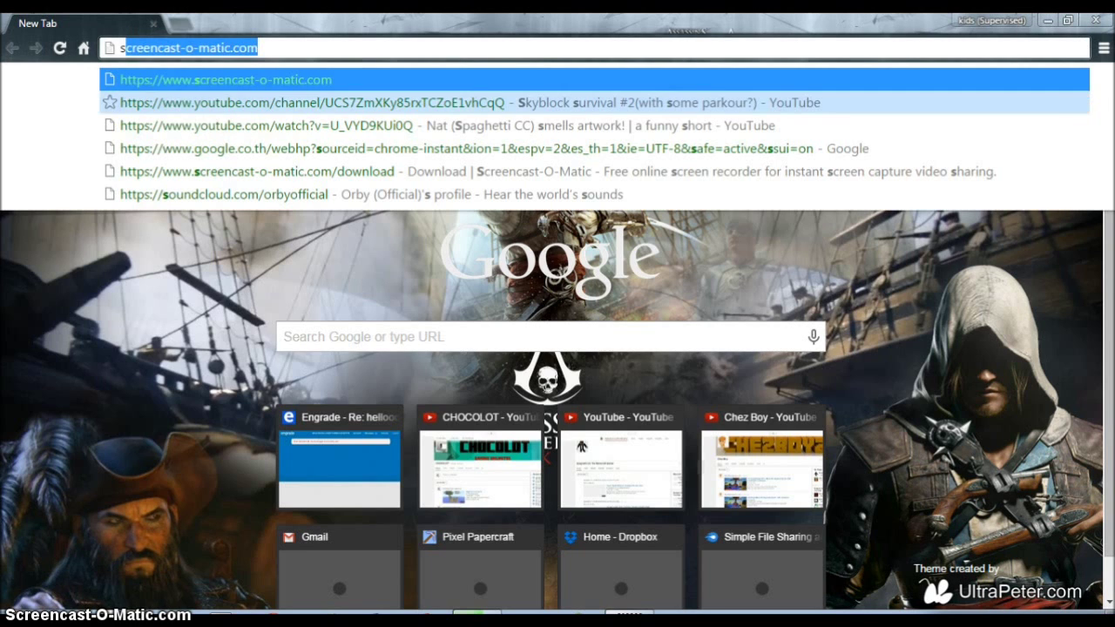
Step: Search Google for 'microsoft expression encoder' from a new Chrome tab
{"action": "type", "text": "s\\"}
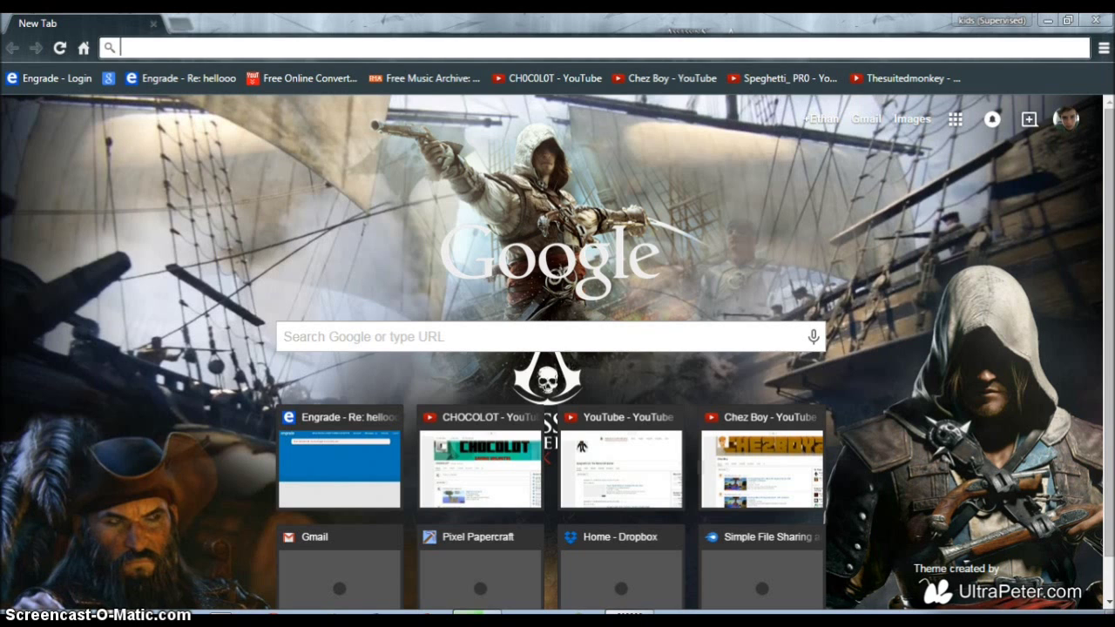
{"action": "type", "text": "microsoft expression encoder"}
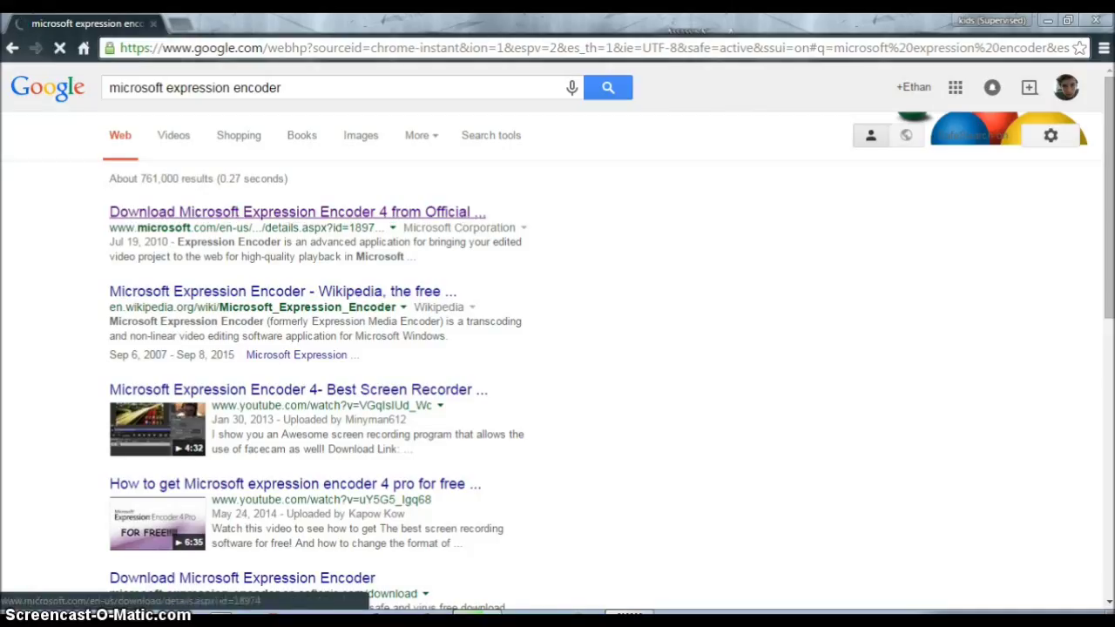
Step: Open the official Expression Encoder 4 download page, keep English, and download and run the setup
{"action": "left_click", "coordinate": [293, 211]}
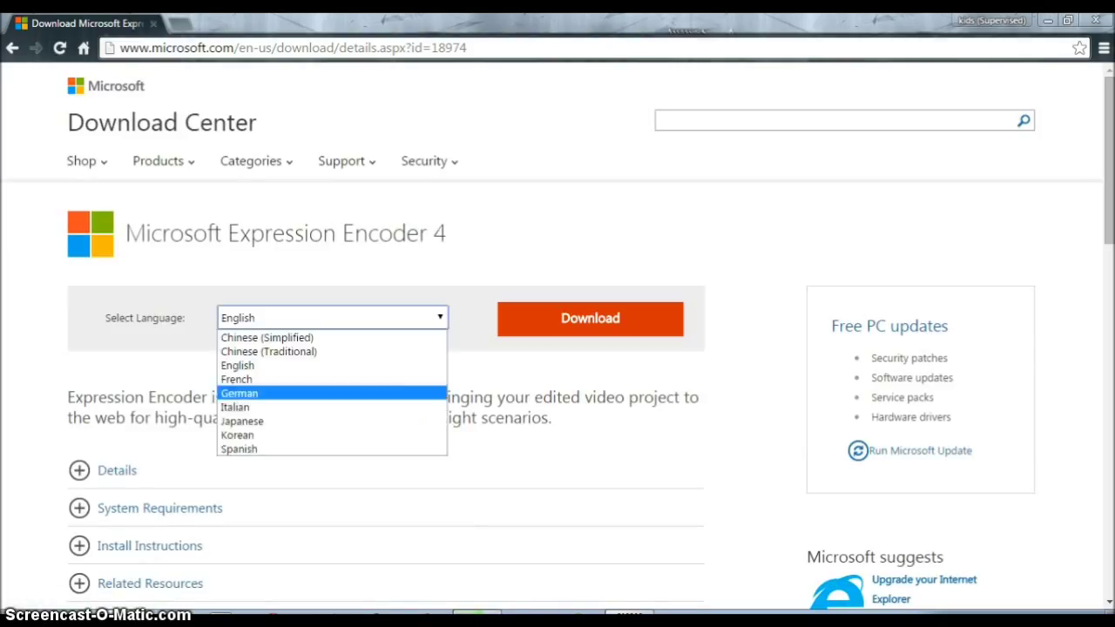
{"action": "mouse_move", "coordinate": [266, 337]}
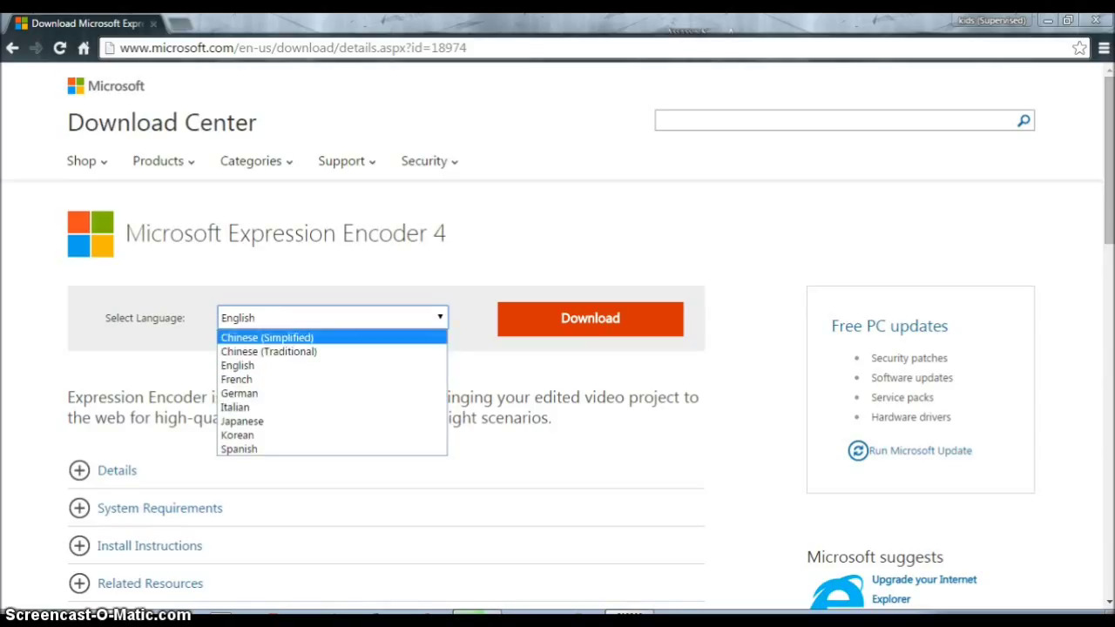
{"action": "left_click", "coordinate": [237, 365]}
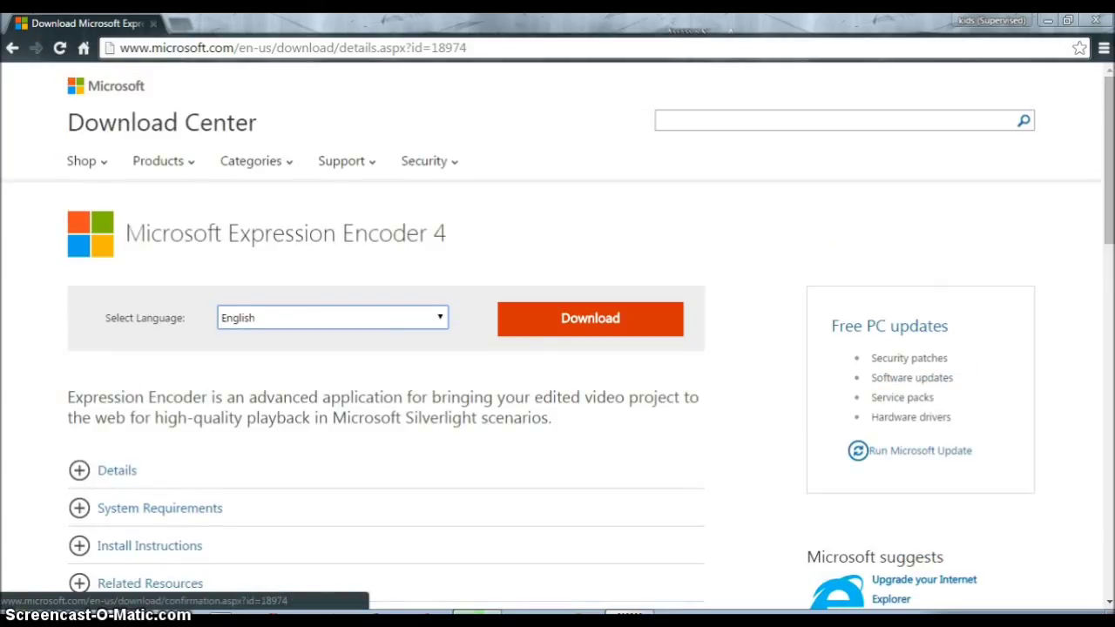
{"action": "mouse_move", "coordinate": [149, 545]}
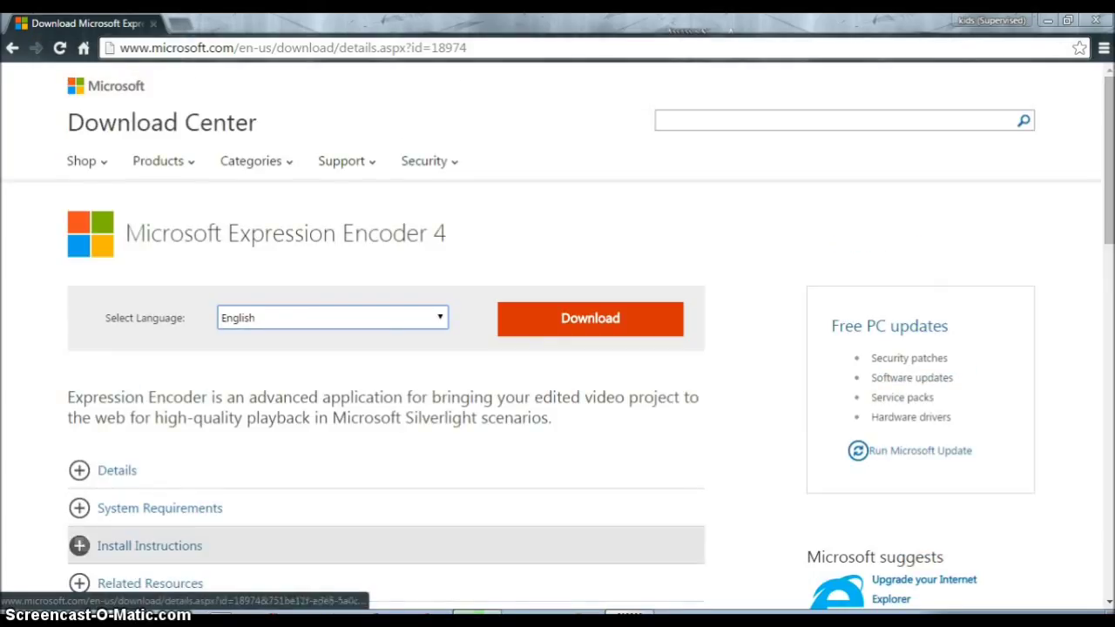
{"action": "left_click", "coordinate": [590, 319]}
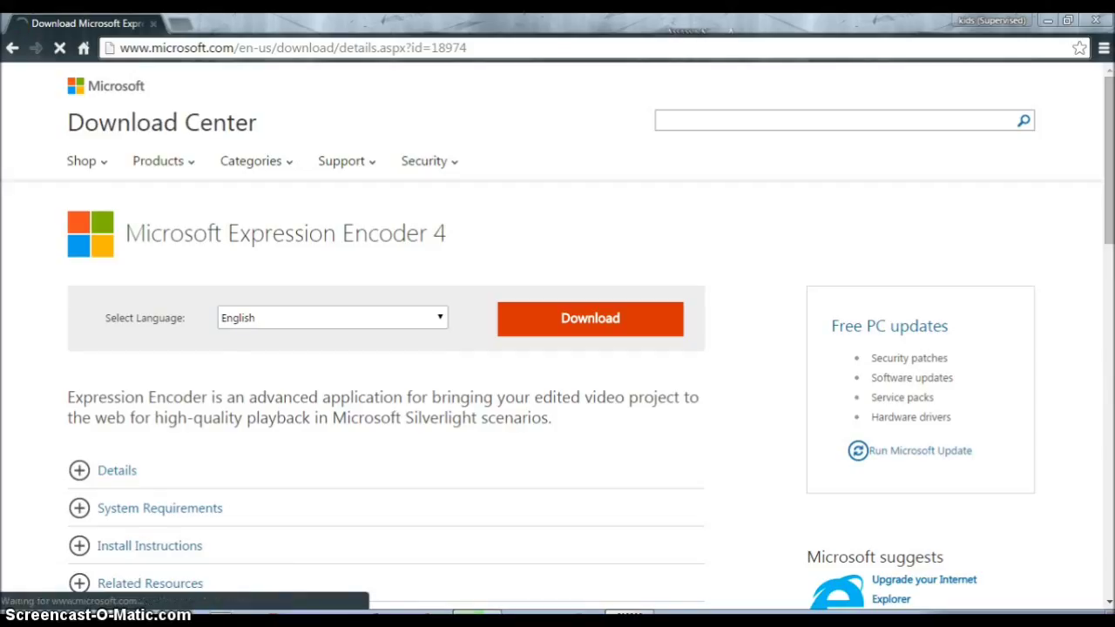
{"action": "left_click", "coordinate": [589, 318]}
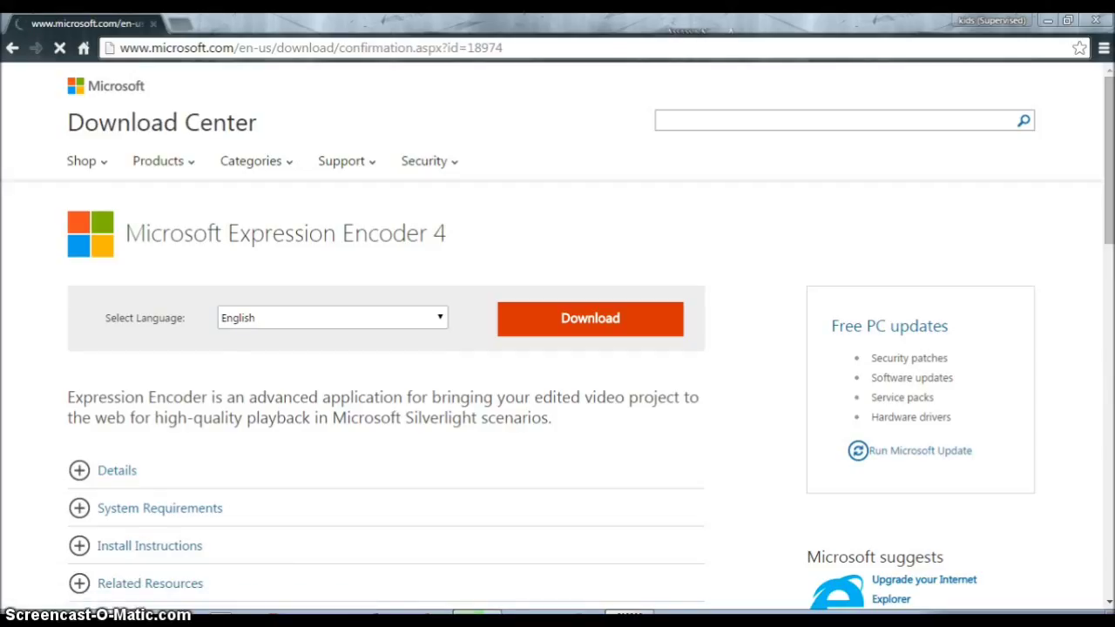
{"action": "left_click", "coordinate": [590, 319]}
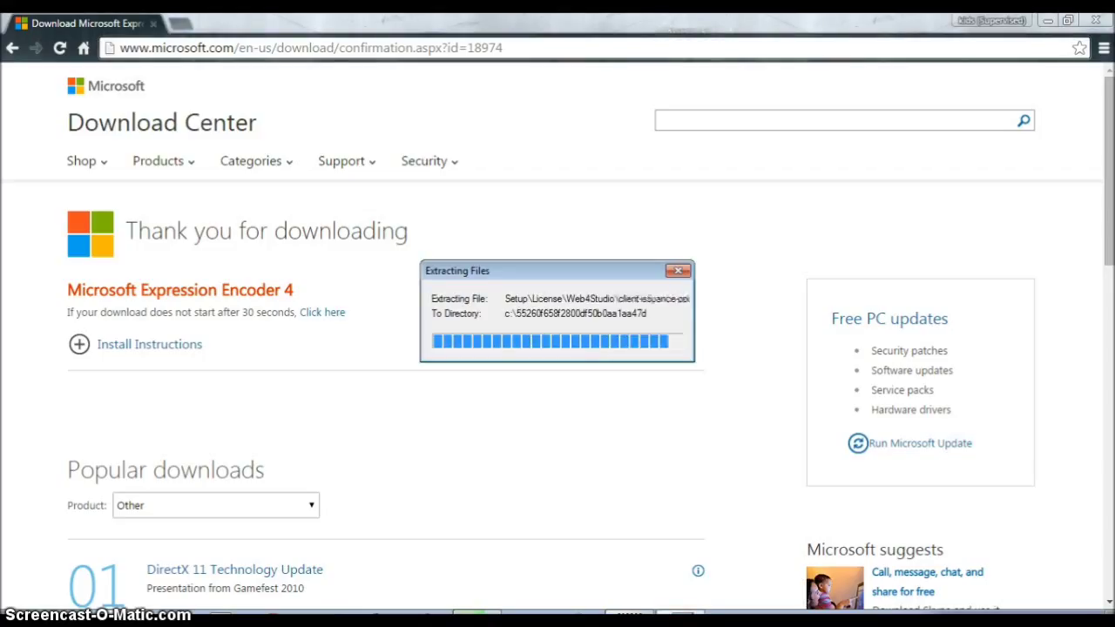
Step: Cancel the Expression Encoder 4 maintenance setup and confirm with Yes
{"action": "left_click", "coordinate": [676, 270]}
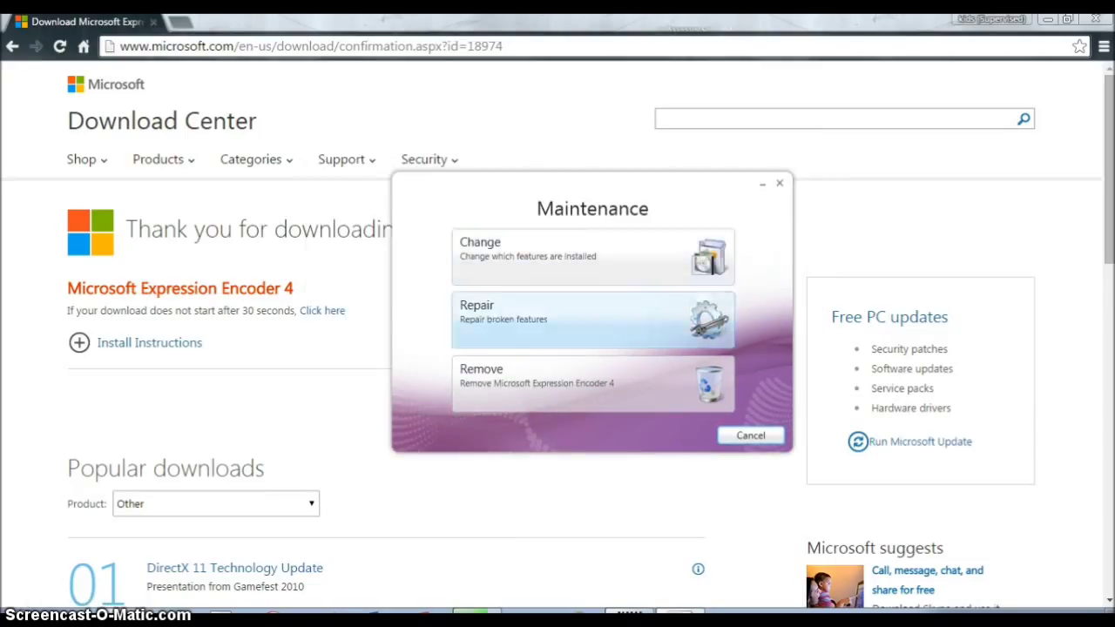
{"action": "mouse_move", "coordinate": [592, 256]}
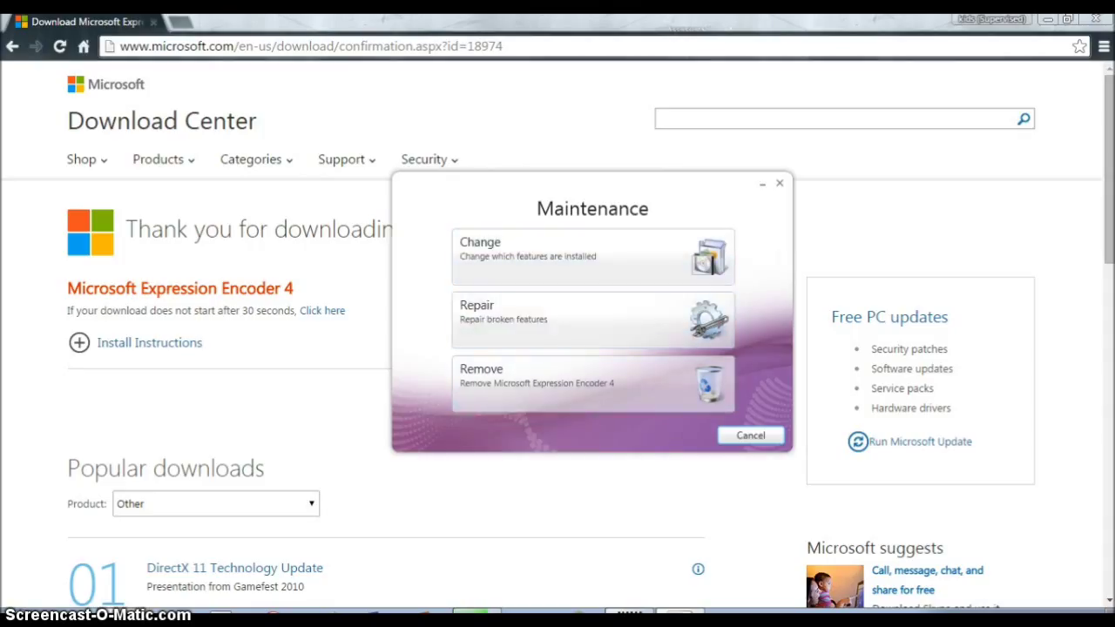
{"action": "mouse_move", "coordinate": [591, 256]}
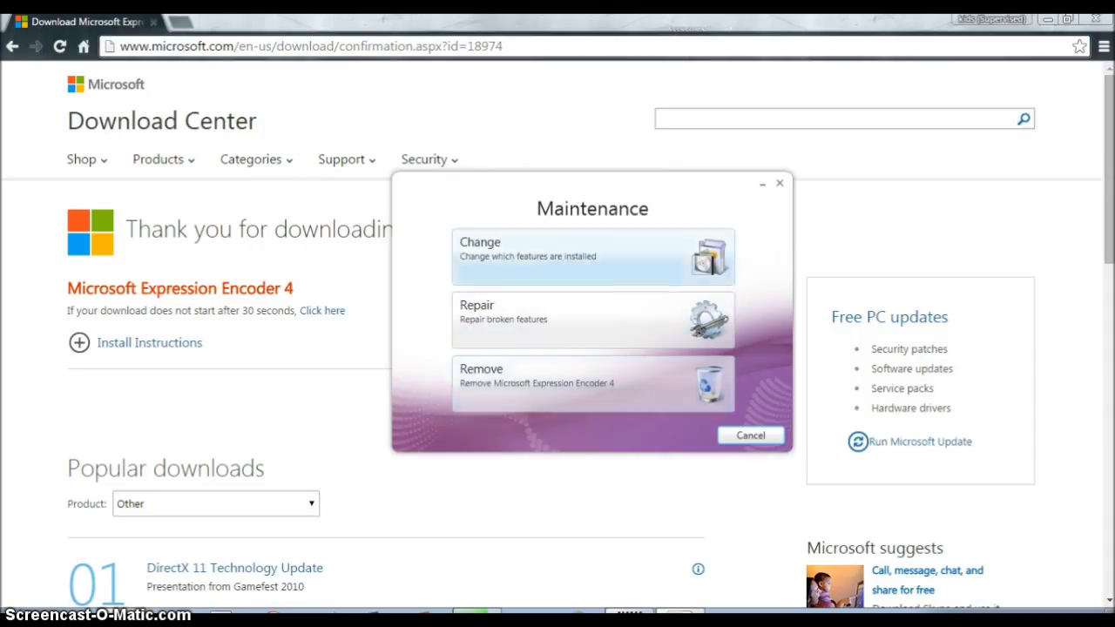
{"action": "left_click", "coordinate": [750, 436]}
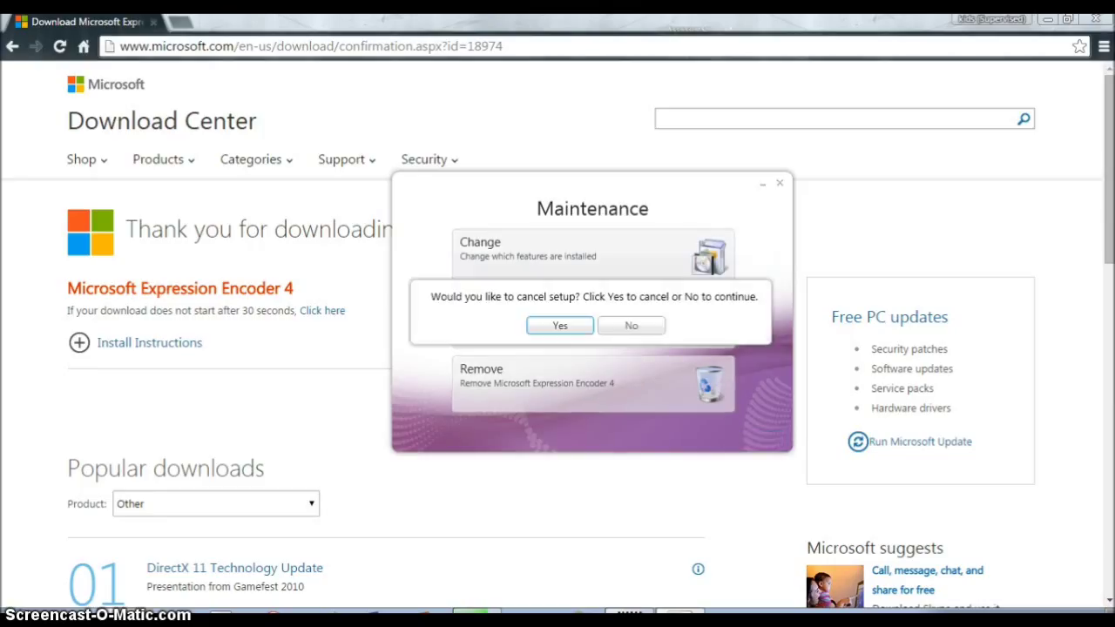
{"action": "left_click", "coordinate": [559, 325]}
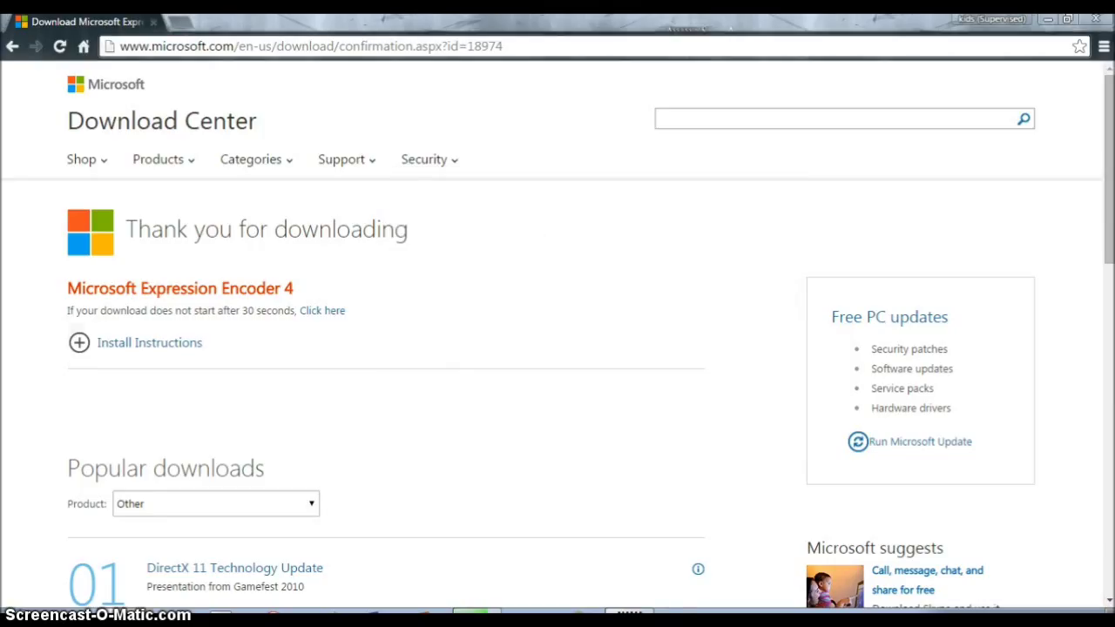
Step: Launch Expression Encoder 4 from the Start menu and create a Transcoding Project
{"action": "left_click", "coordinate": [9, 619]}
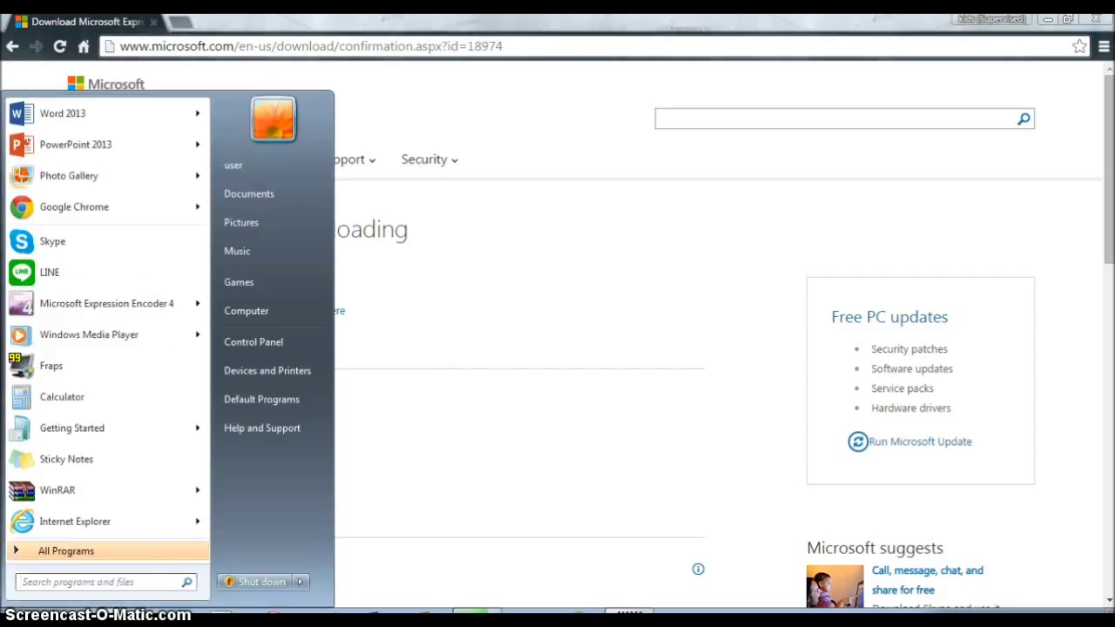
{"action": "mouse_move", "coordinate": [66, 459]}
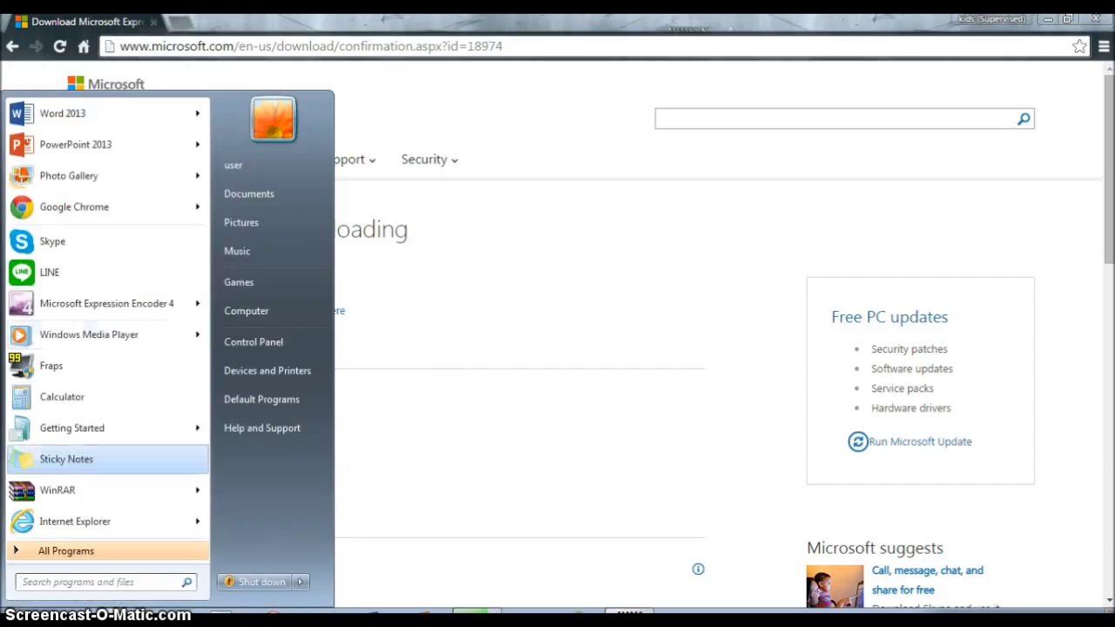
{"action": "mouse_move", "coordinate": [105, 303]}
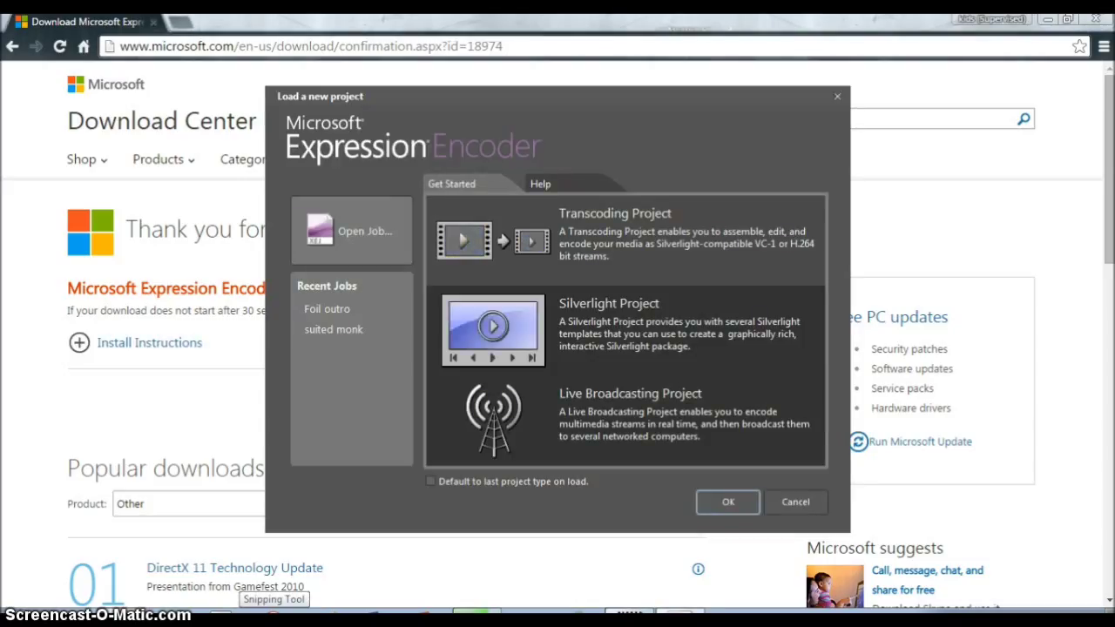
{"action": "left_click", "coordinate": [490, 330]}
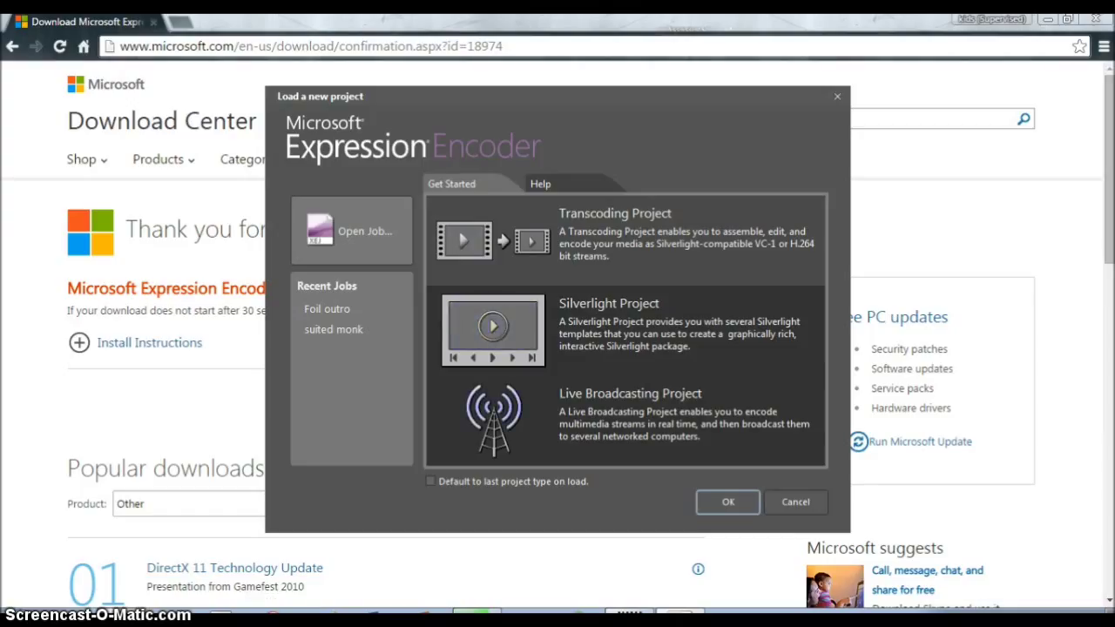
{"action": "left_click", "coordinate": [327, 309]}
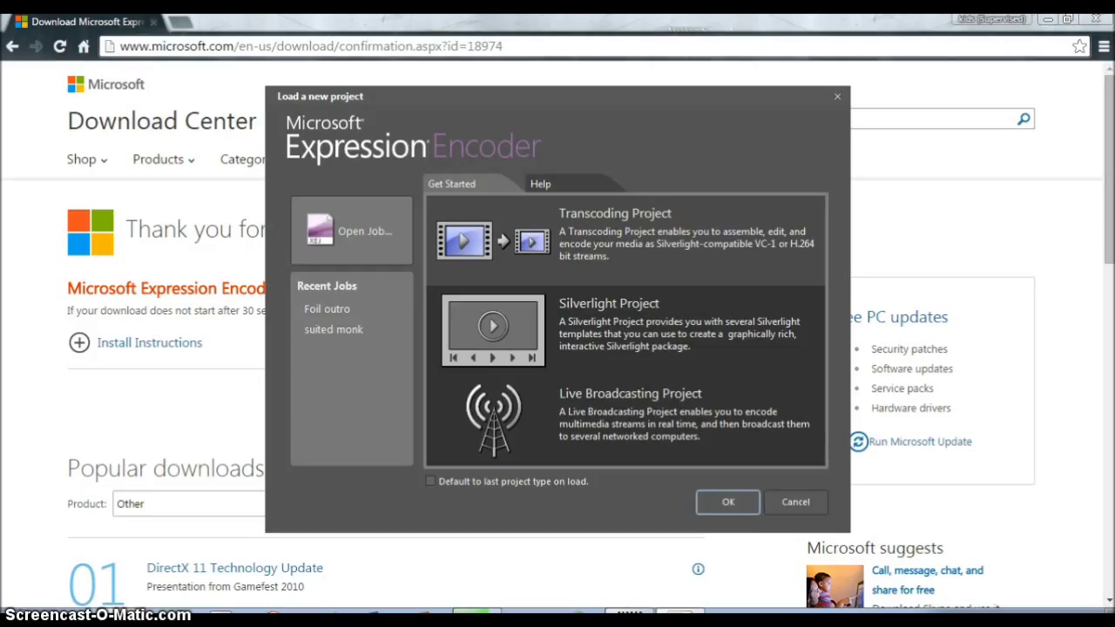
{"action": "left_click", "coordinate": [727, 502]}
{"action": "type", "text": "scree"}
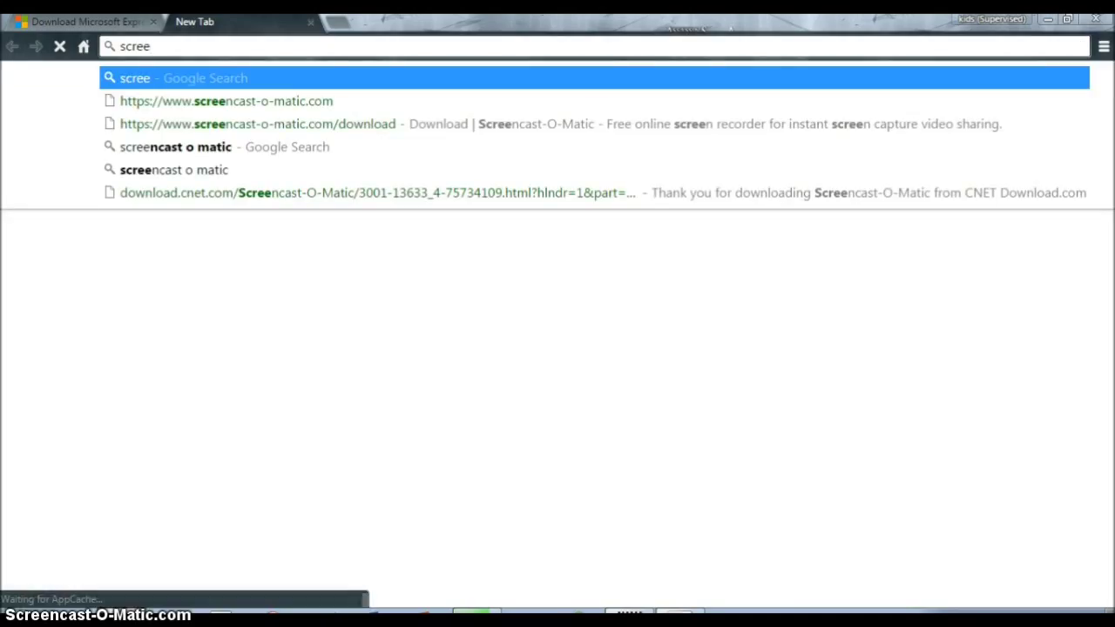
Step: Open the Screencast-O-Matic website from the omnibox suggestion and scroll its homepage
{"action": "type", "text": "n"}
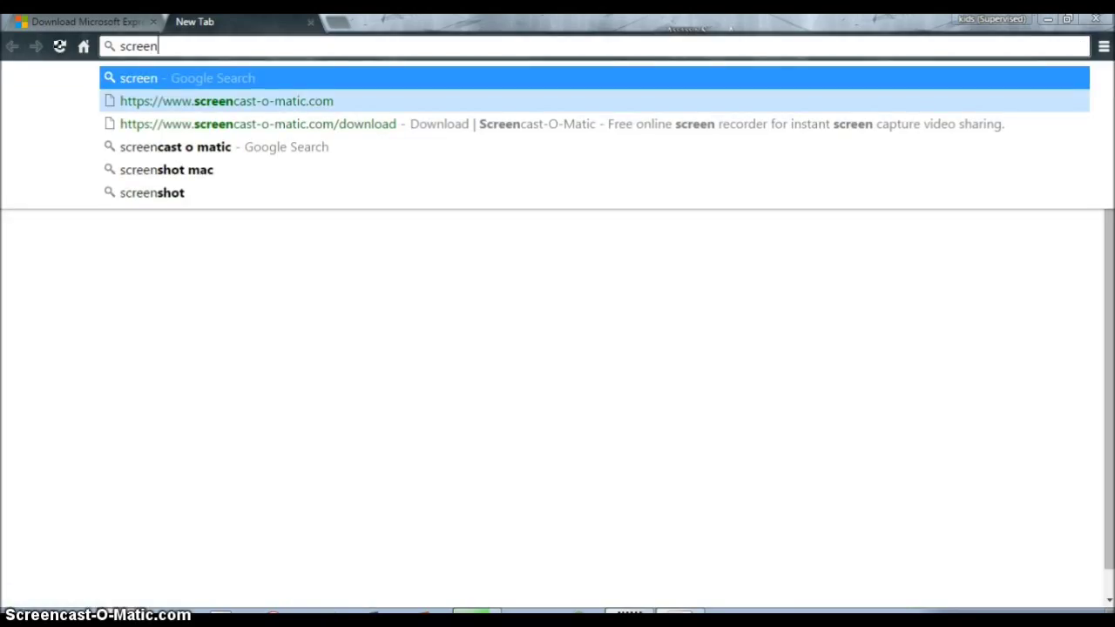
{"action": "left_click", "coordinate": [219, 101]}
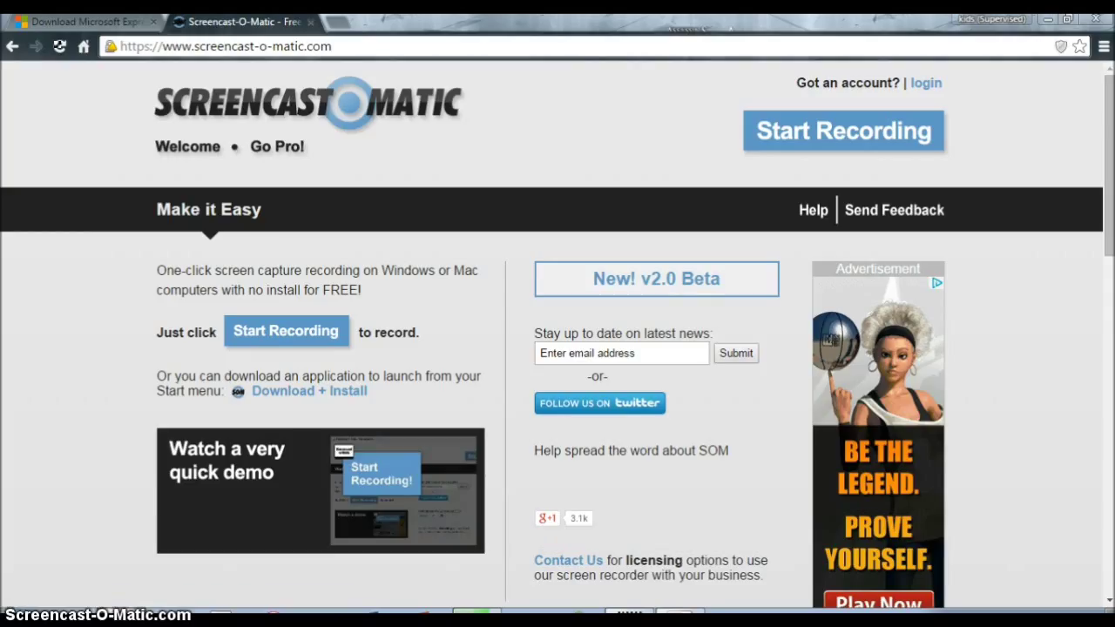
{"action": "scroll", "scroll_direction": "down", "scroll_amount": 3}
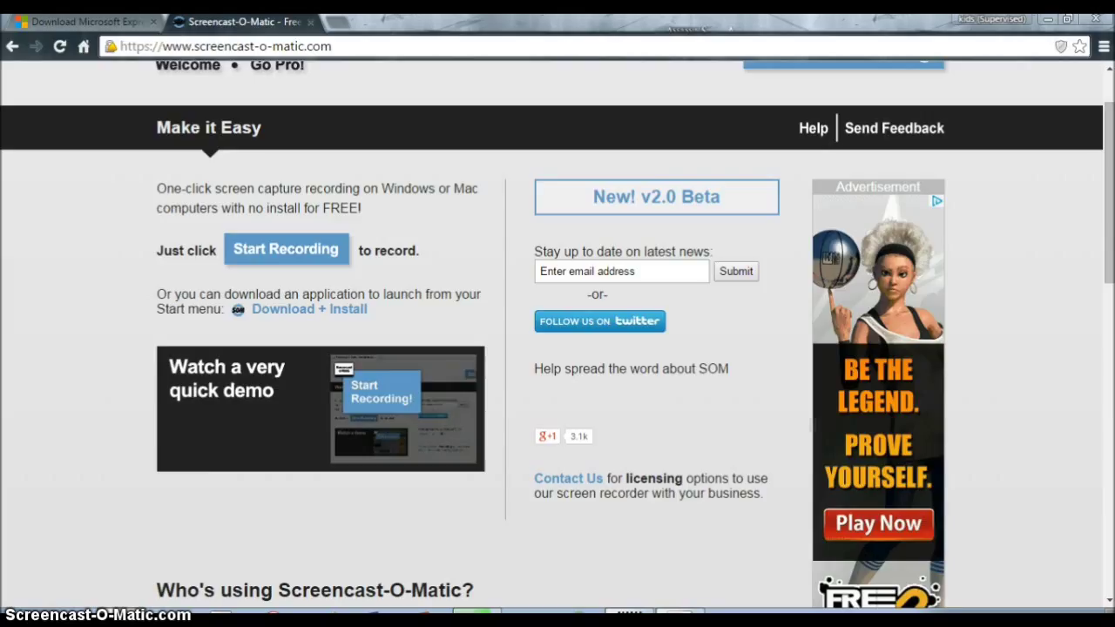
{"action": "mouse_move", "coordinate": [220, 598]}
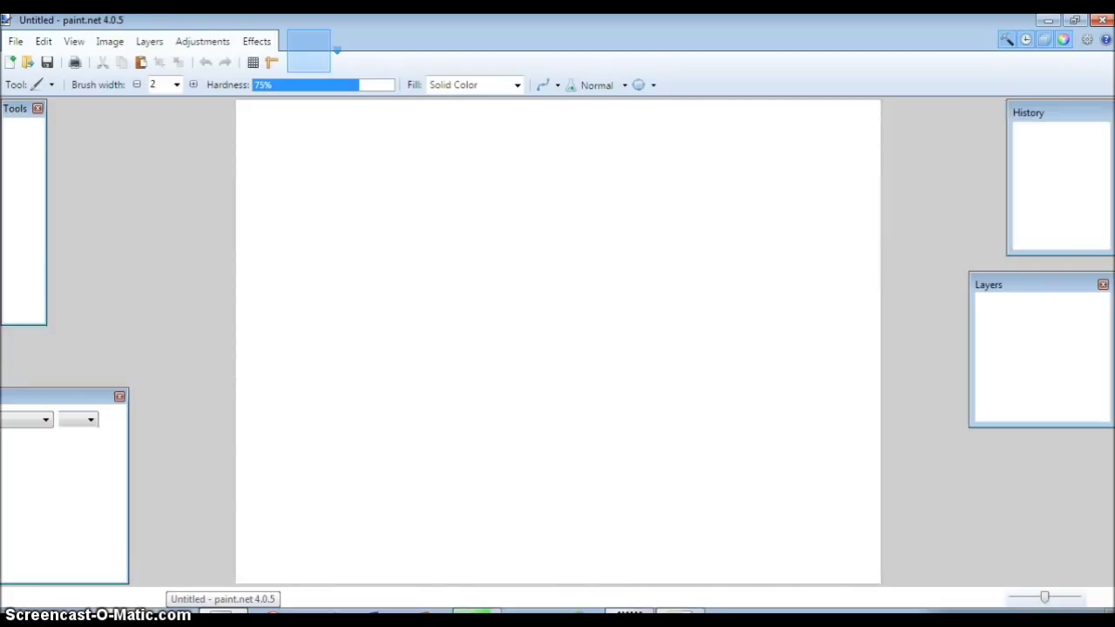
Step: Choose File > Open in paint.net to open an existing image
{"action": "left_click", "coordinate": [14, 41]}
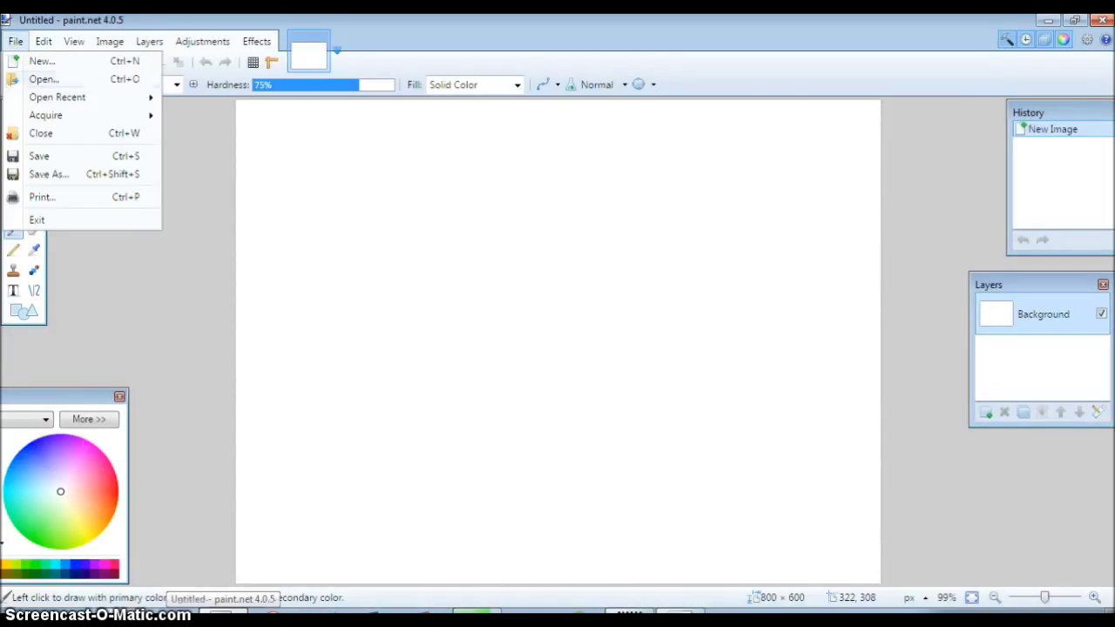
{"action": "left_click", "coordinate": [56, 96]}
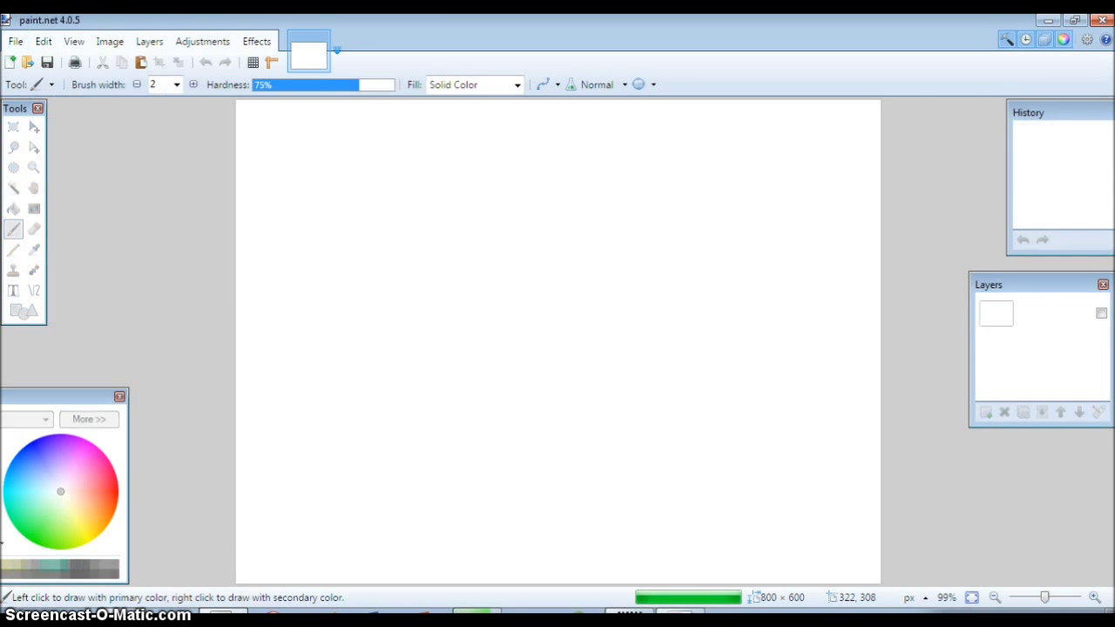
{"action": "left_click", "coordinate": [14, 40]}
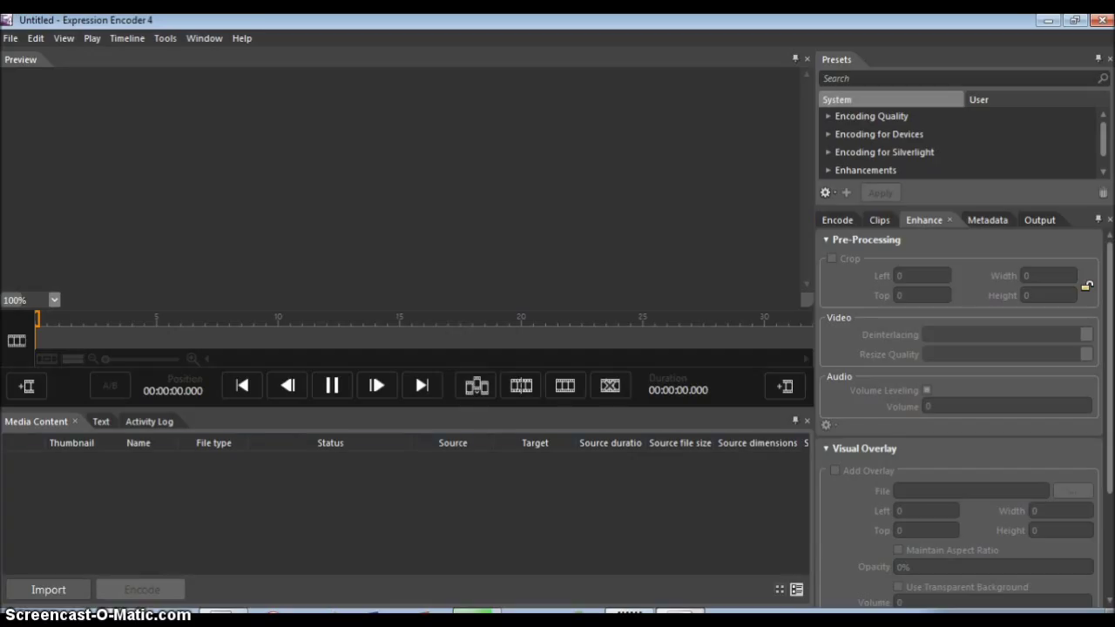
Step: Switch to the Encode settings and bring up the File options
{"action": "left_click", "coordinate": [12, 39]}
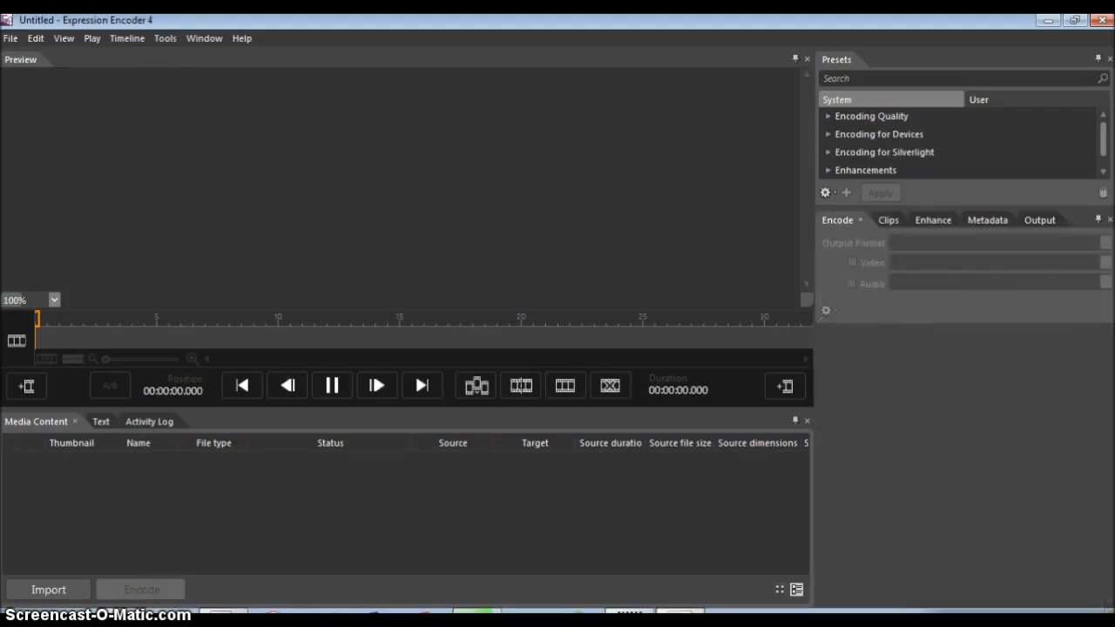
{"action": "left_click", "coordinate": [12, 39]}
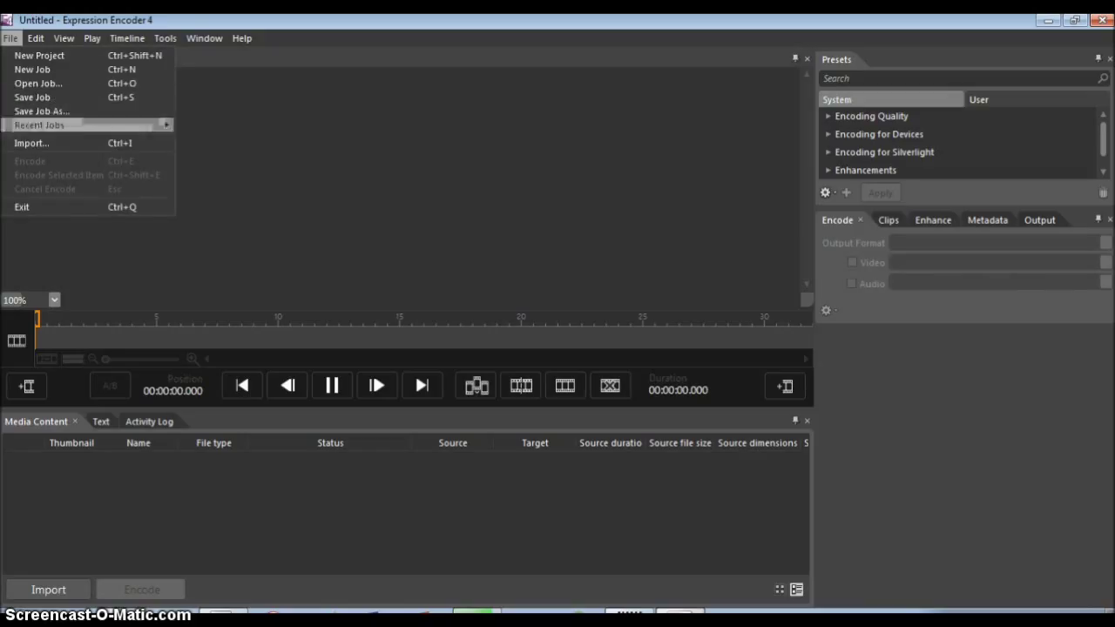
{"action": "mouse_move", "coordinate": [88, 157]}
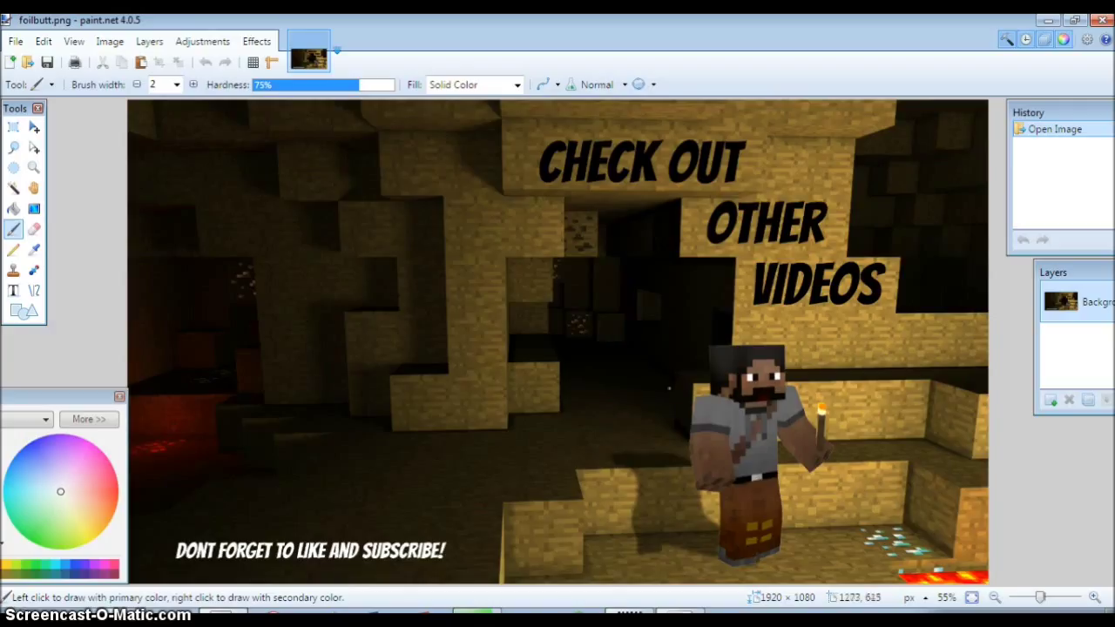
{"action": "mouse_move", "coordinate": [674, 312]}
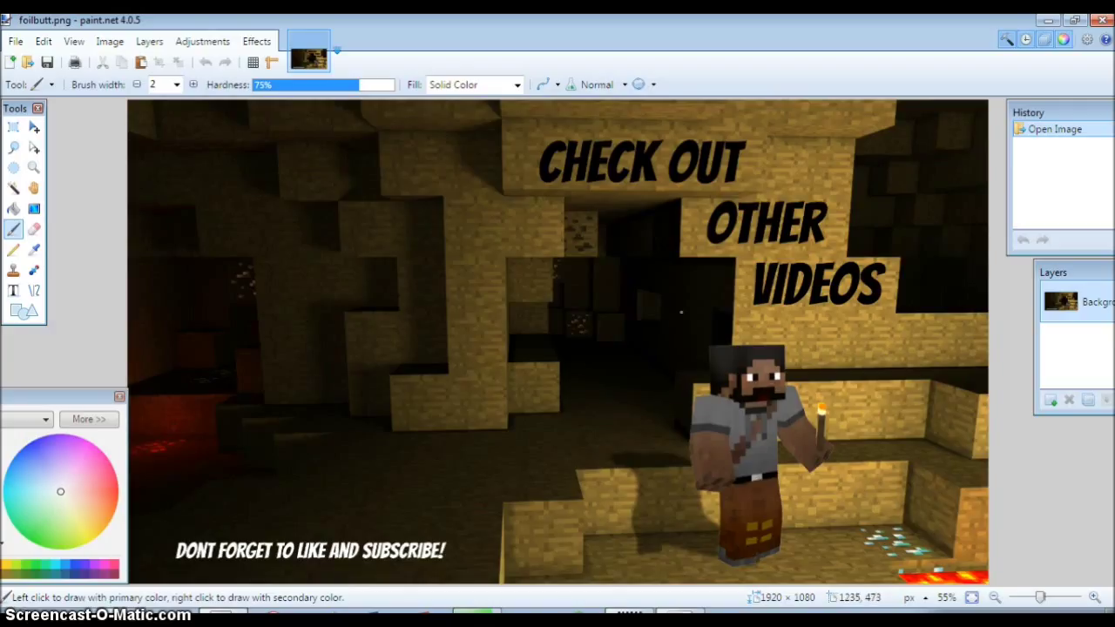
{"action": "mouse_move", "coordinate": [631, 416]}
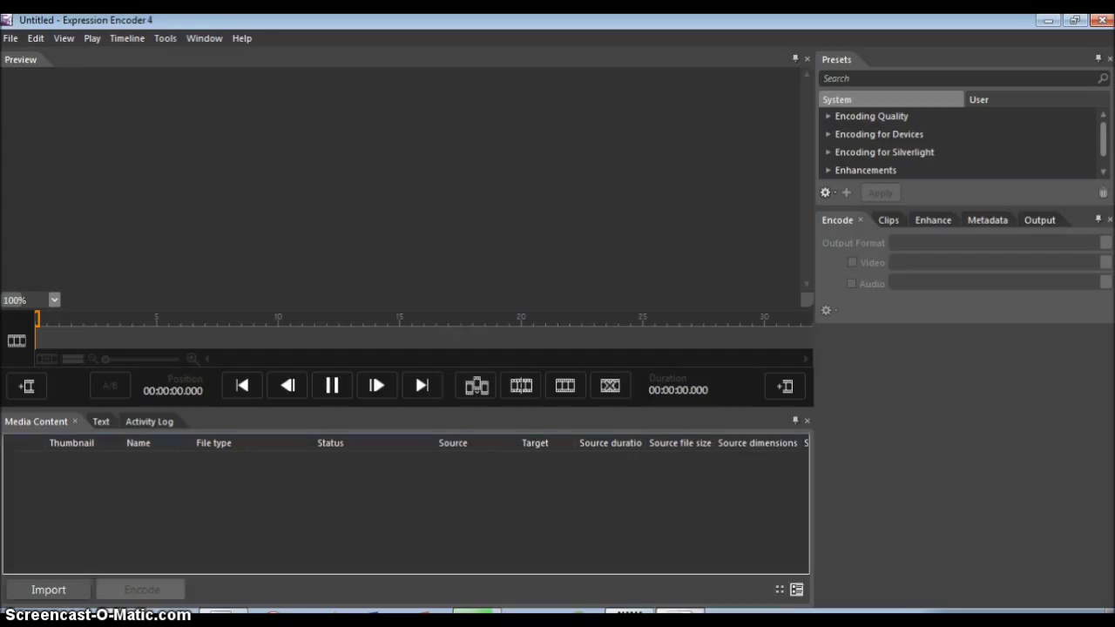
{"action": "left_click", "coordinate": [34, 38]}
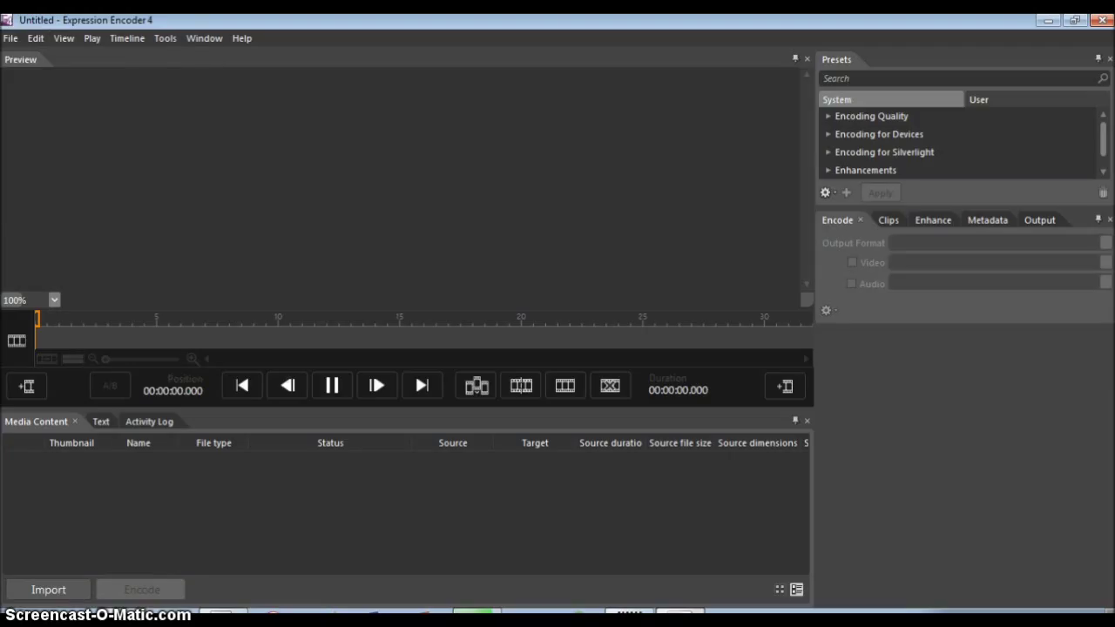
Step: Import My Moviedni from Movavi Library, remove it, and import outri instead
{"action": "left_click", "coordinate": [47, 588]}
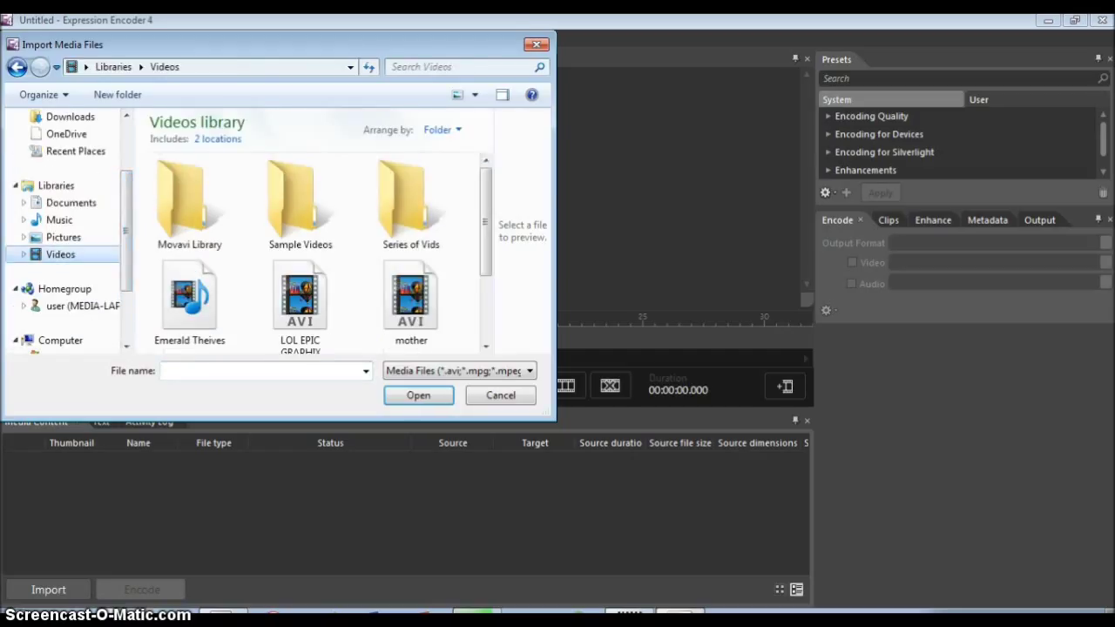
{"action": "left_click", "coordinate": [410, 196]}
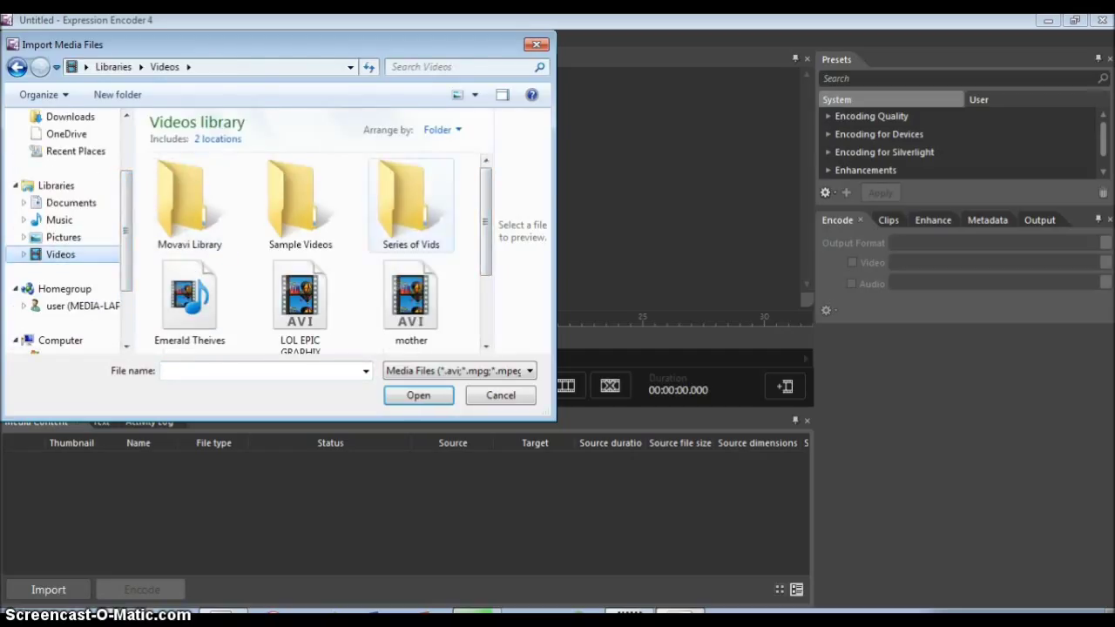
{"action": "scroll", "scroll_direction": "down", "scroll_amount": 3}
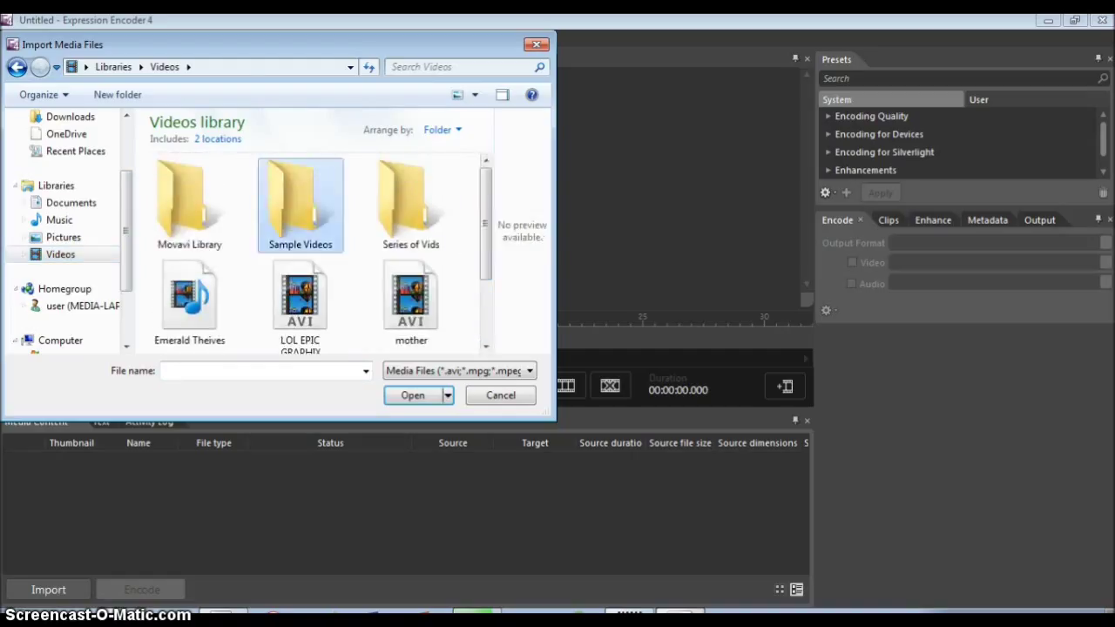
{"action": "double_click", "coordinate": [300, 196]}
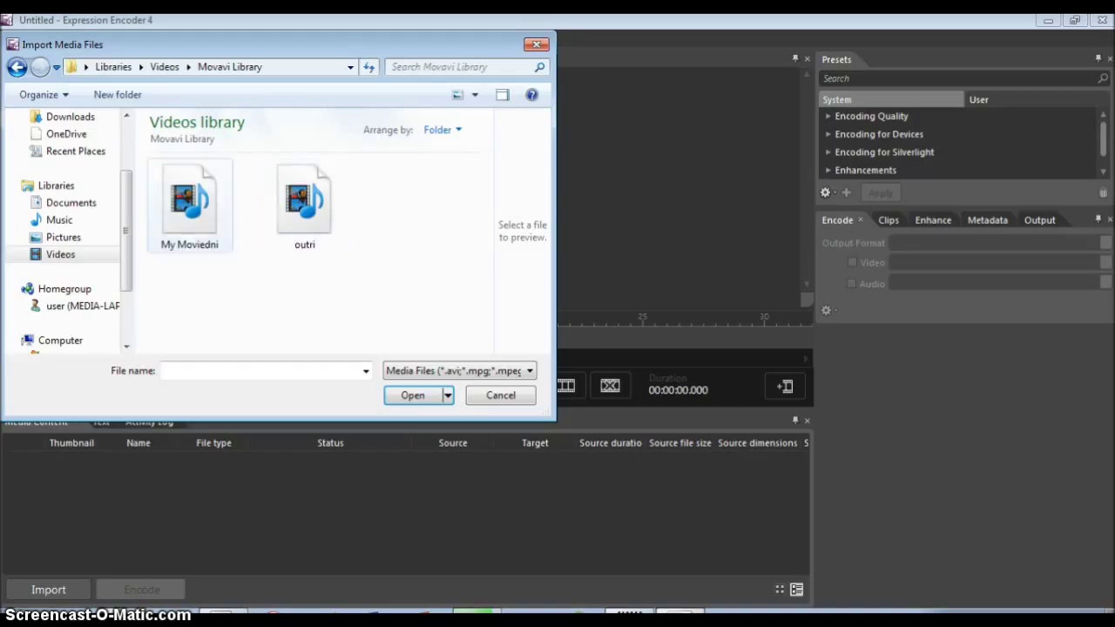
{"action": "left_click", "coordinate": [411, 395]}
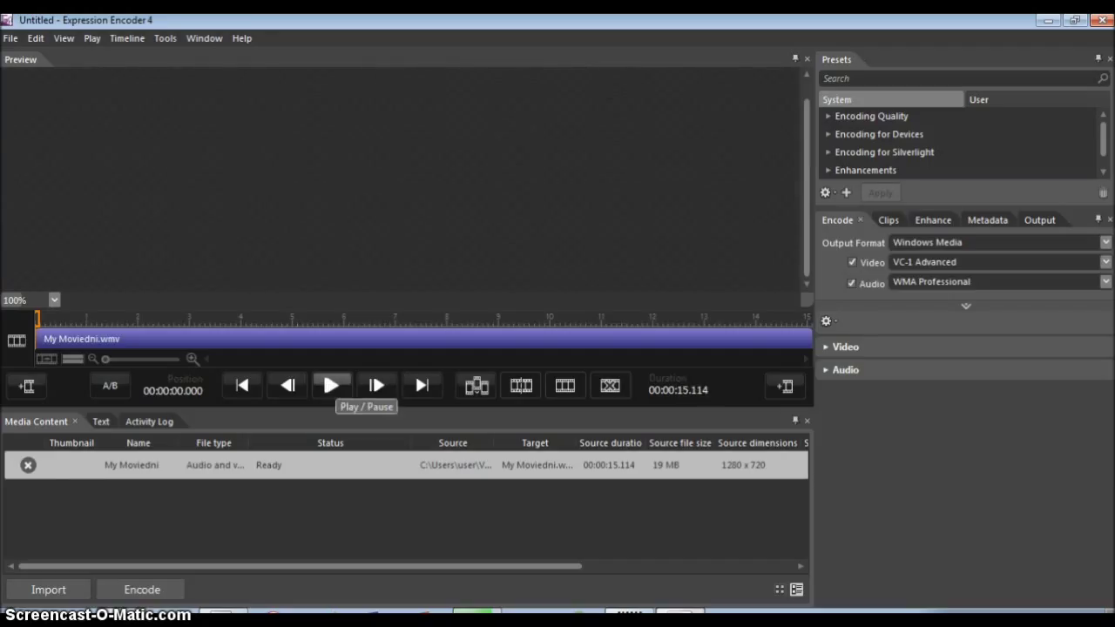
{"action": "left_click", "coordinate": [331, 385]}
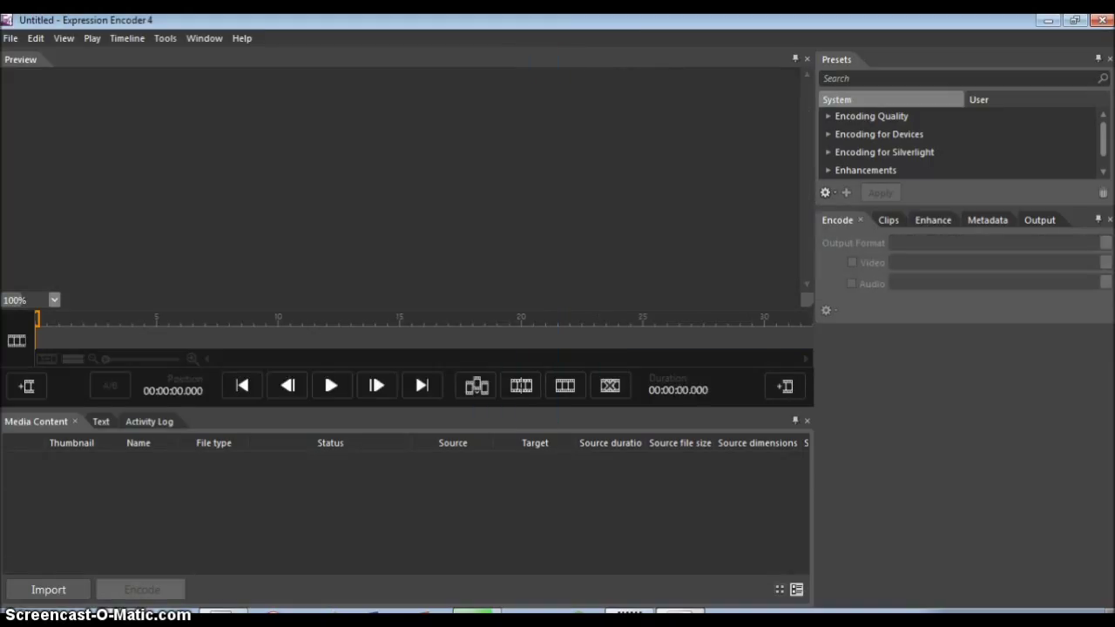
{"action": "left_click", "coordinate": [48, 589]}
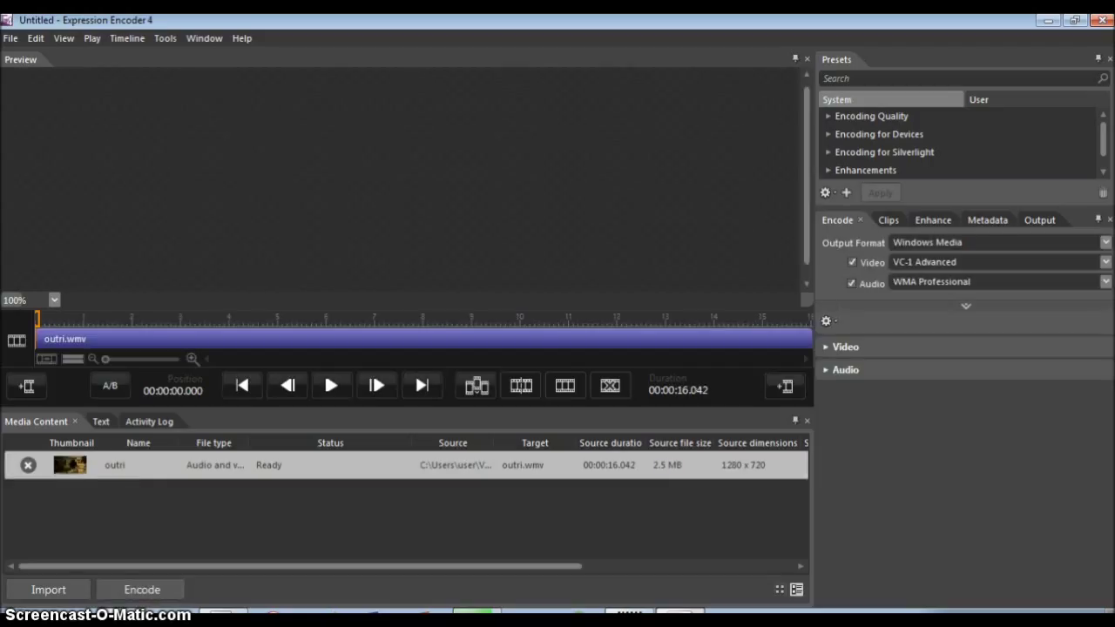
Step: Play and pause the outri clip, rewind to its start, and show the Enhance settings
{"action": "left_click", "coordinate": [331, 386]}
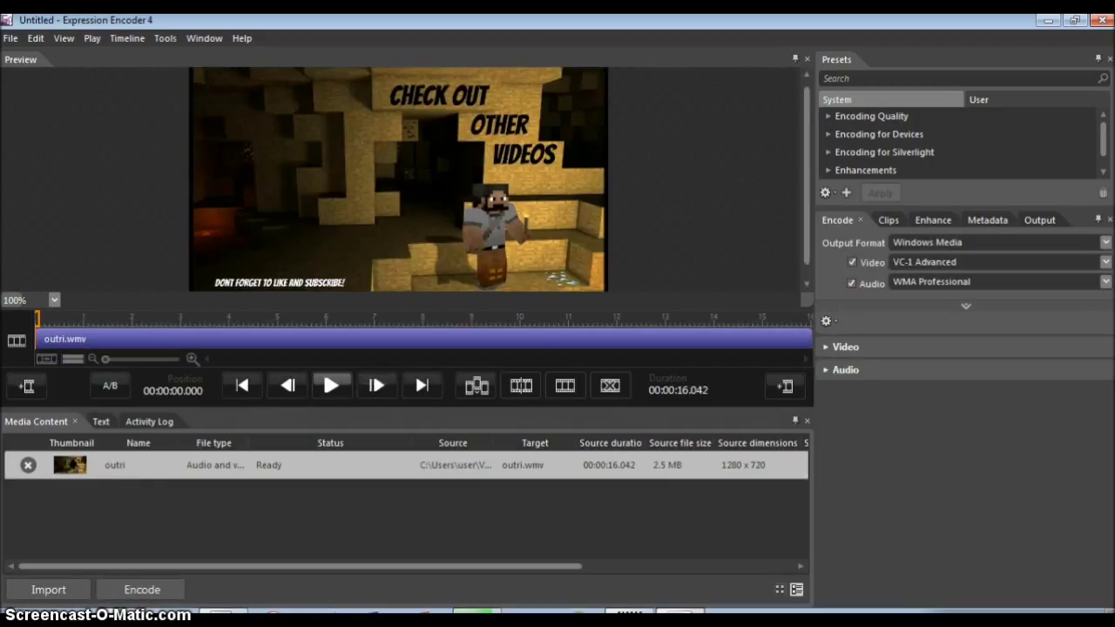
{"action": "left_click", "coordinate": [331, 386]}
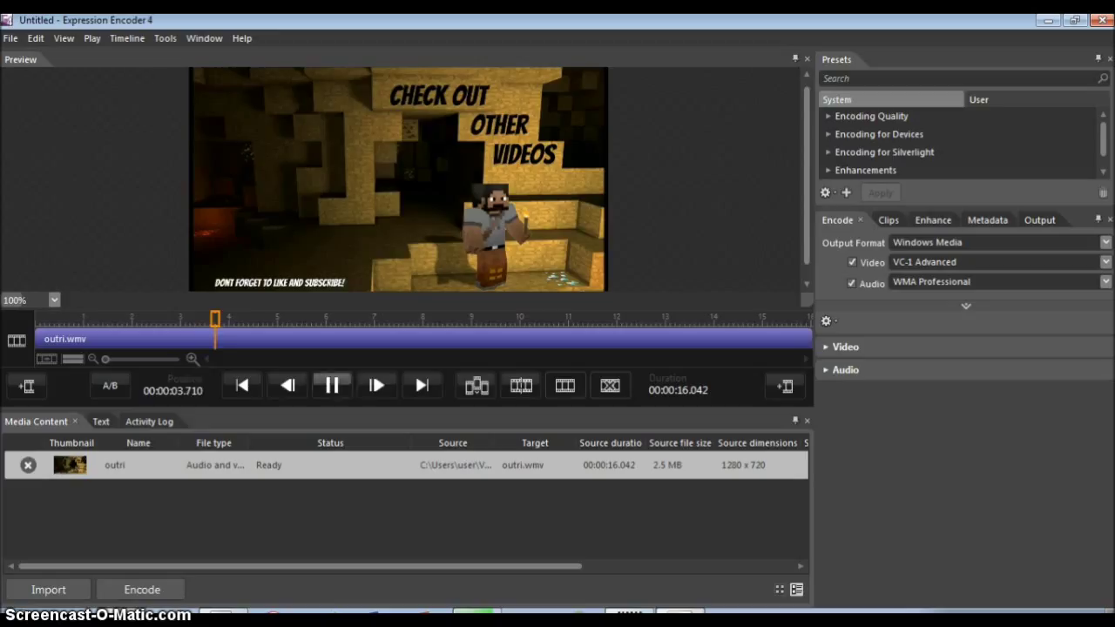
{"action": "left_click", "coordinate": [330, 386]}
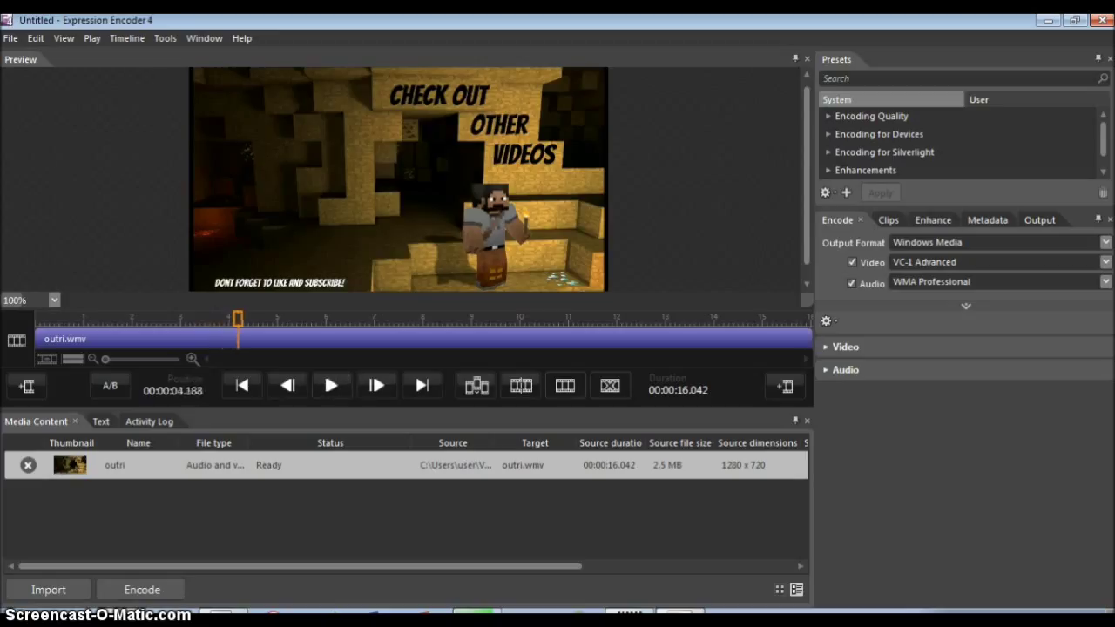
{"action": "left_click", "coordinate": [241, 384]}
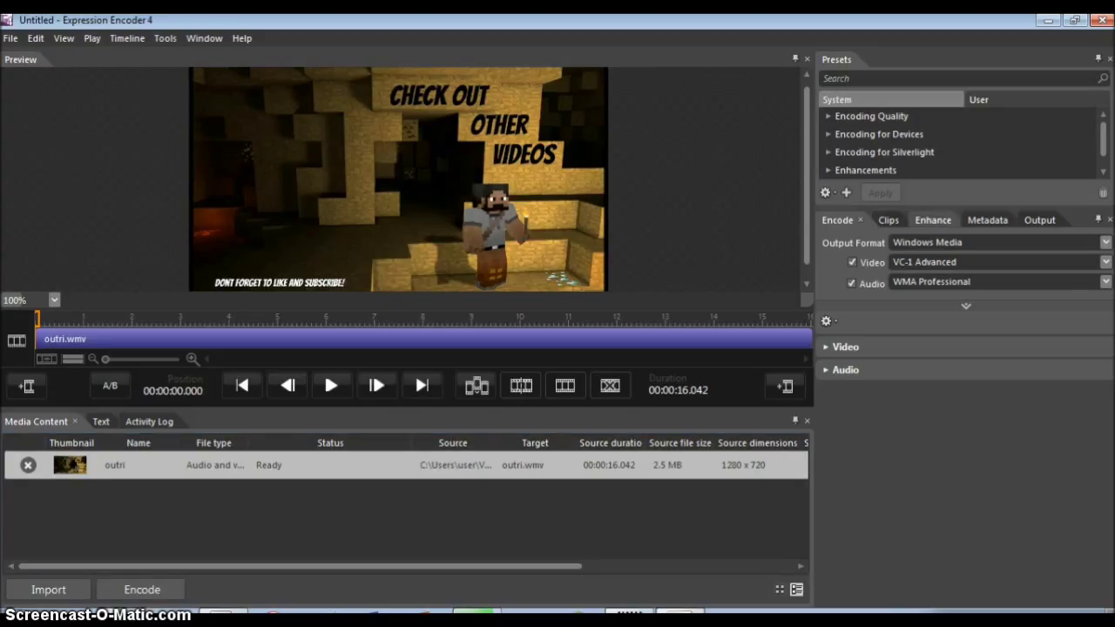
{"action": "left_click", "coordinate": [923, 219]}
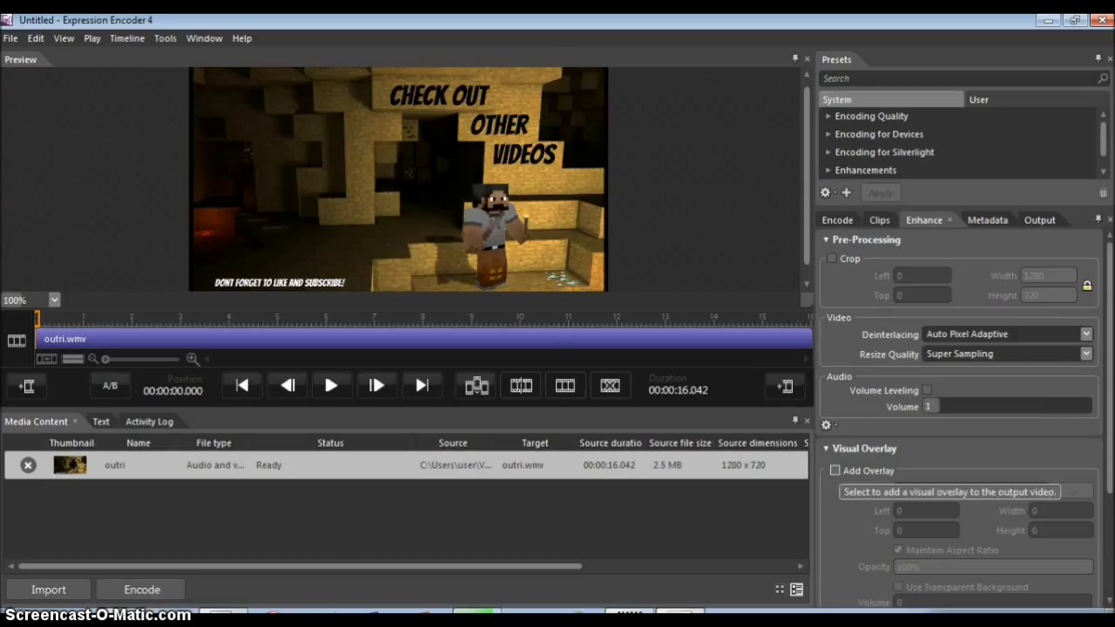
Step: Browse for a Visual Overlay file, then switch to Movie Maker saving the movie
{"action": "left_click", "coordinate": [958, 491]}
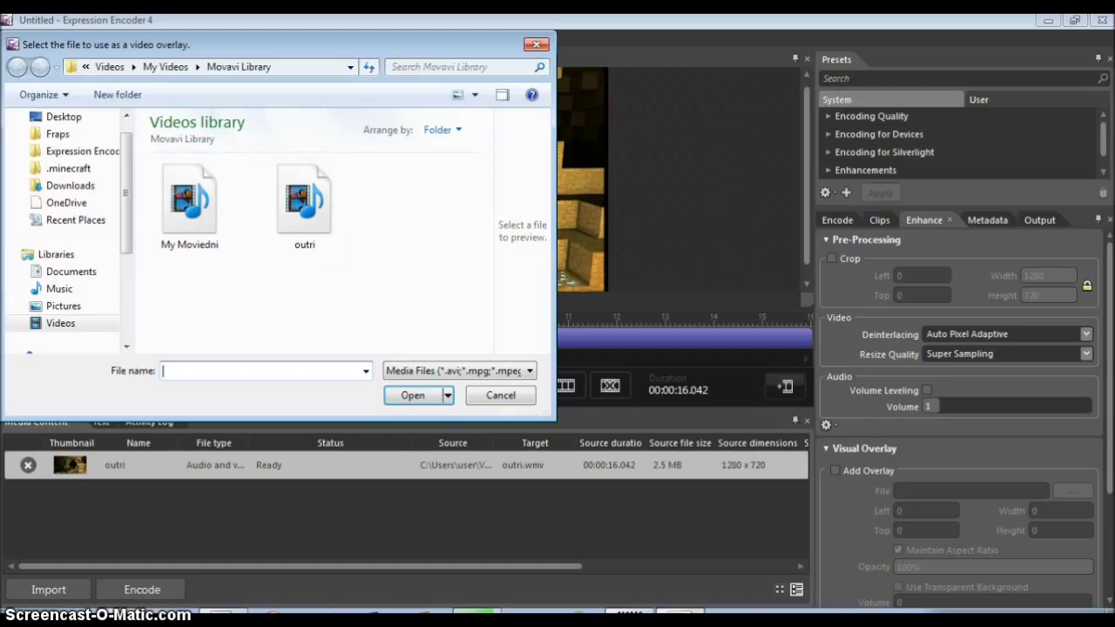
{"action": "left_click", "coordinate": [500, 396]}
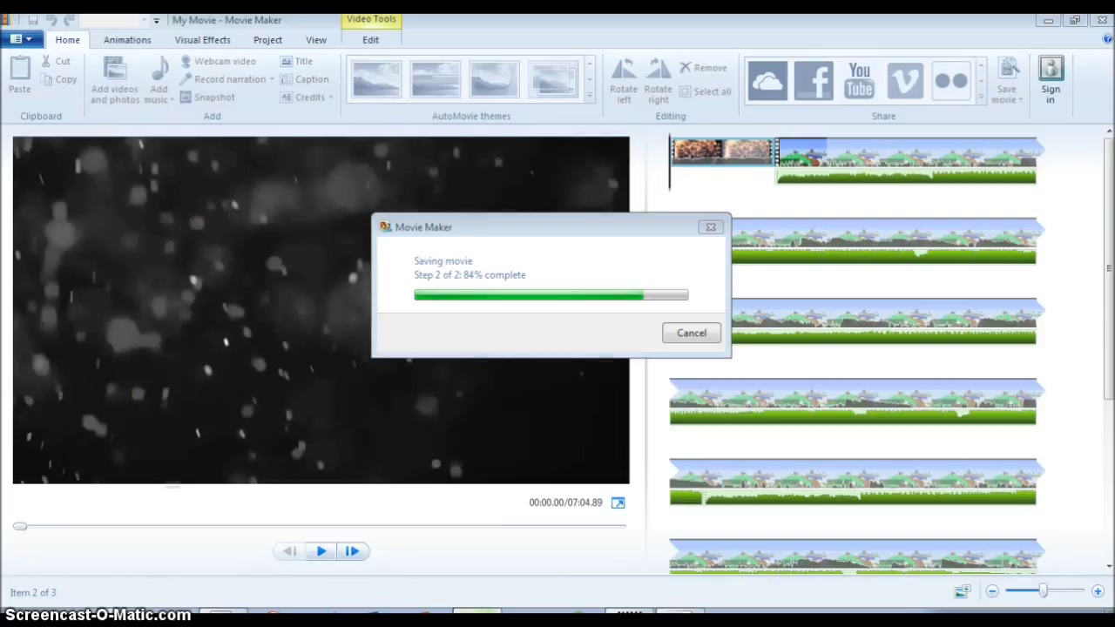
{"action": "mouse_move", "coordinate": [711, 226]}
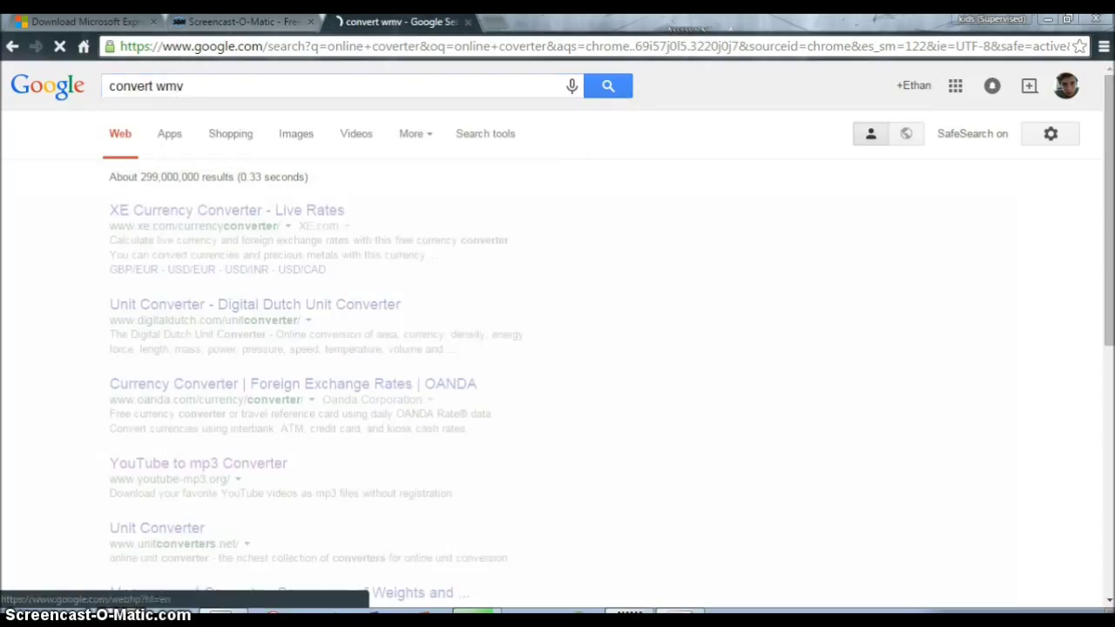
Step: Search for converting WMV and open Online-Convert.com's WMV video converter page
{"action": "left_click", "coordinate": [608, 85]}
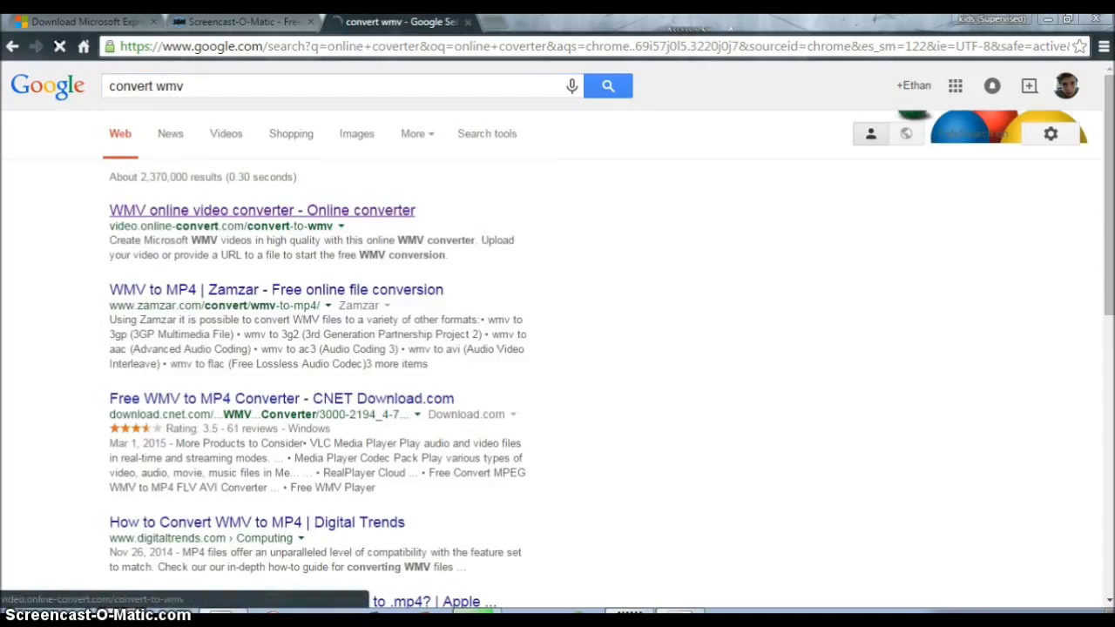
{"action": "left_click", "coordinate": [261, 209]}
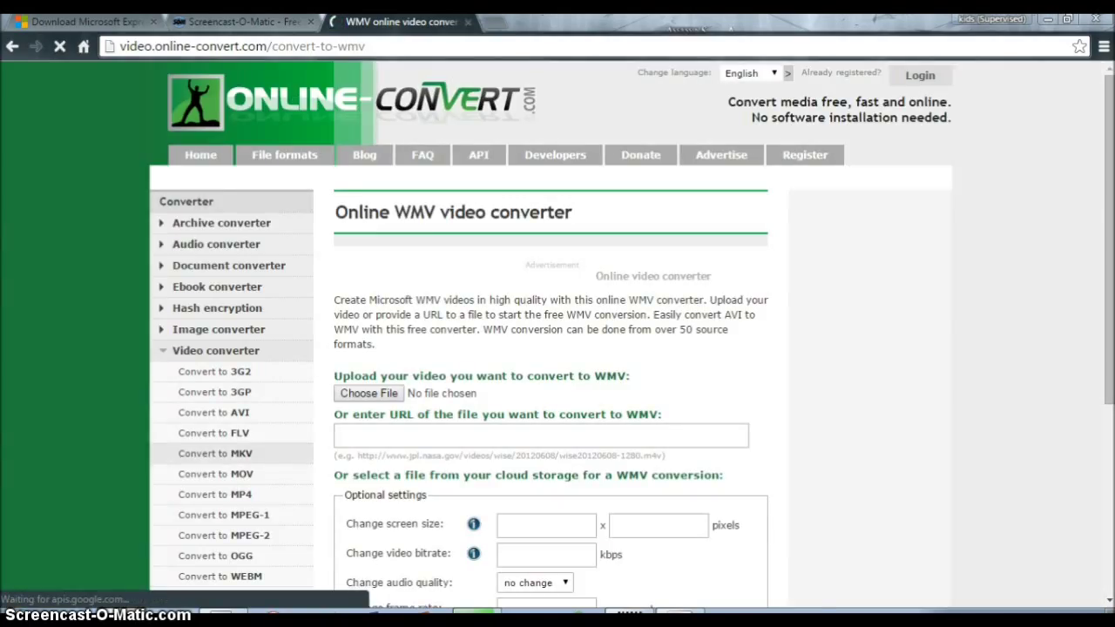
{"action": "scroll", "scroll_direction": "down", "scroll_amount": 3}
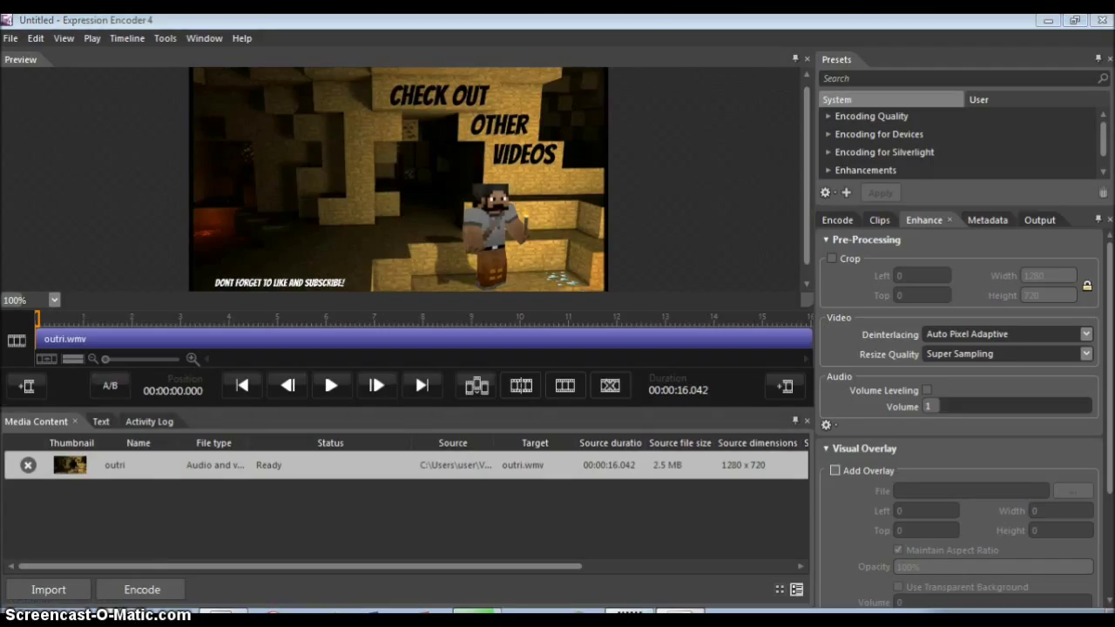
Step: Add My Moviedni.wmv as the visual overlay on the outri clip
{"action": "left_click", "coordinate": [1072, 488]}
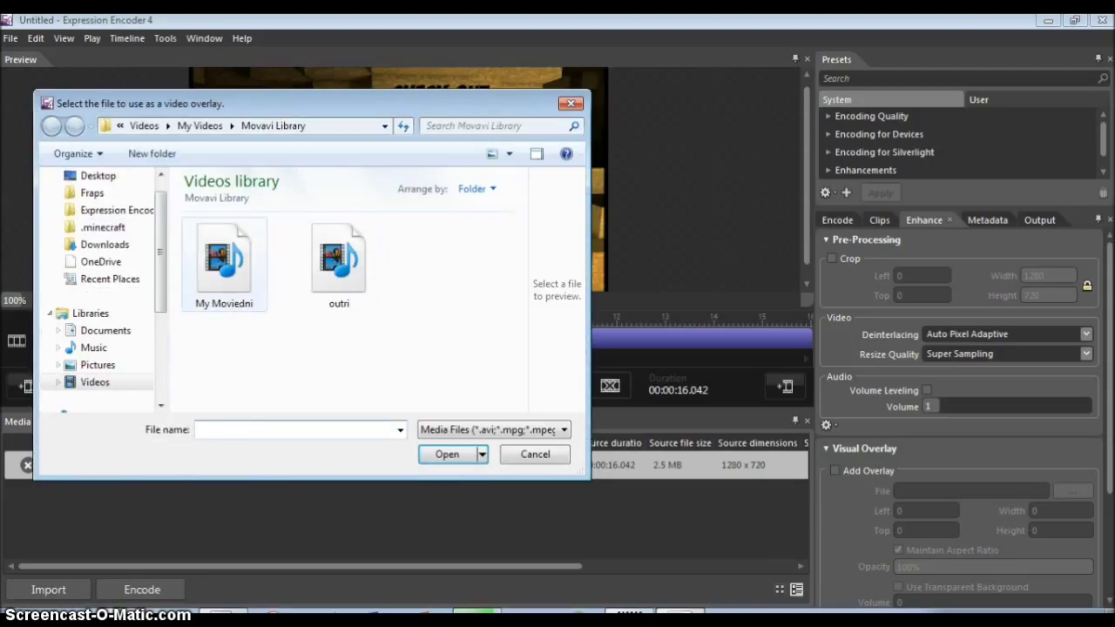
{"action": "left_click", "coordinate": [338, 257]}
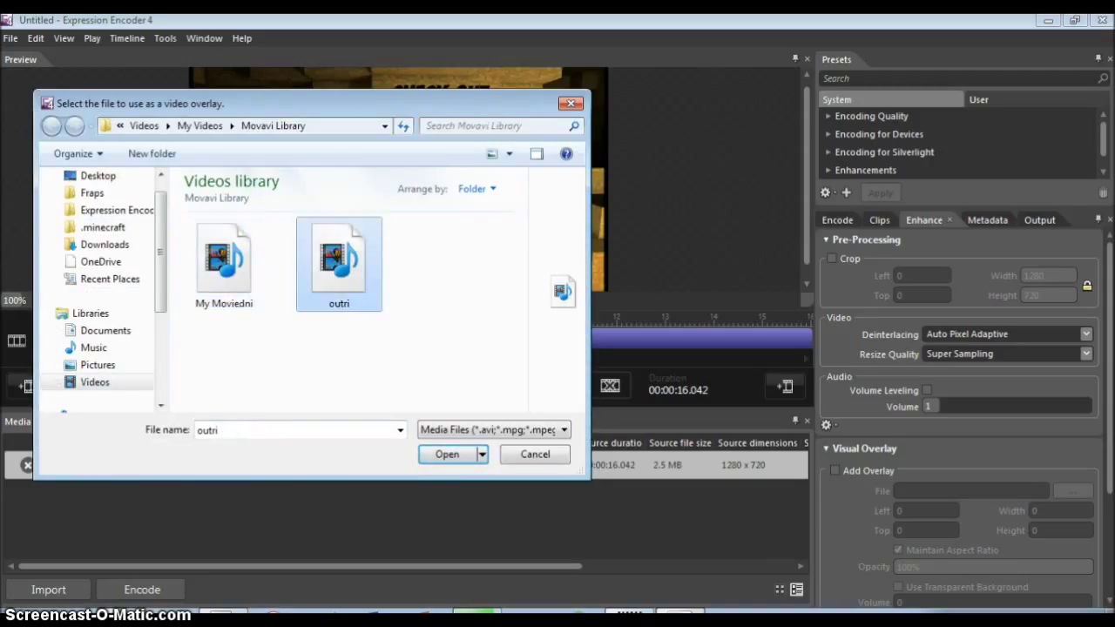
{"action": "left_click", "coordinate": [446, 454]}
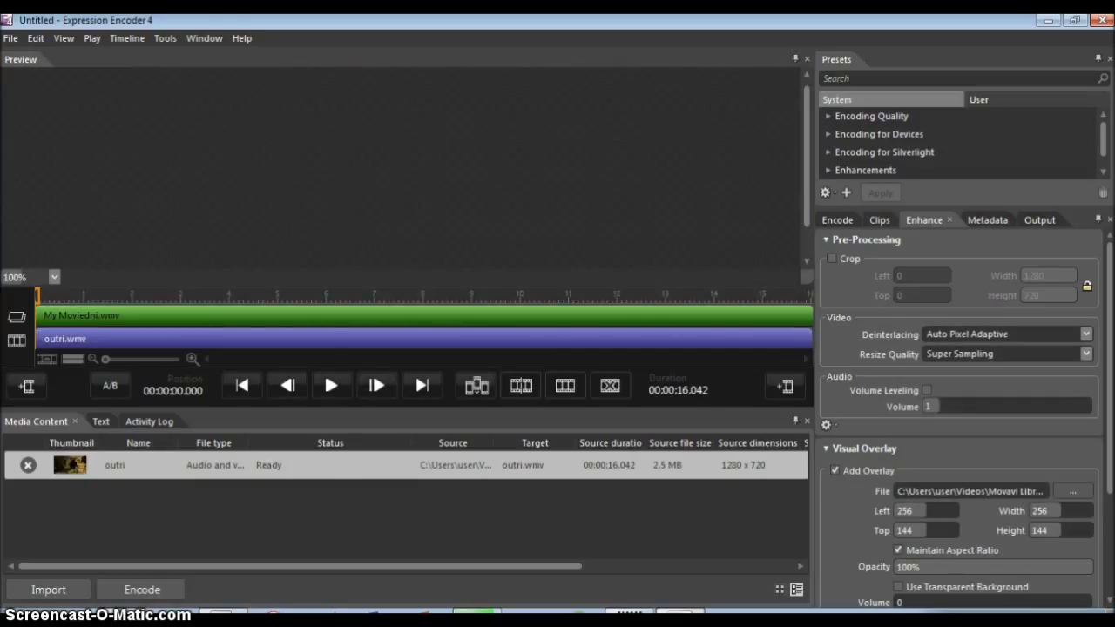
Step: Move the overlay into the preview's top-left corner and encode the outro
{"action": "left_click", "coordinate": [54, 277]}
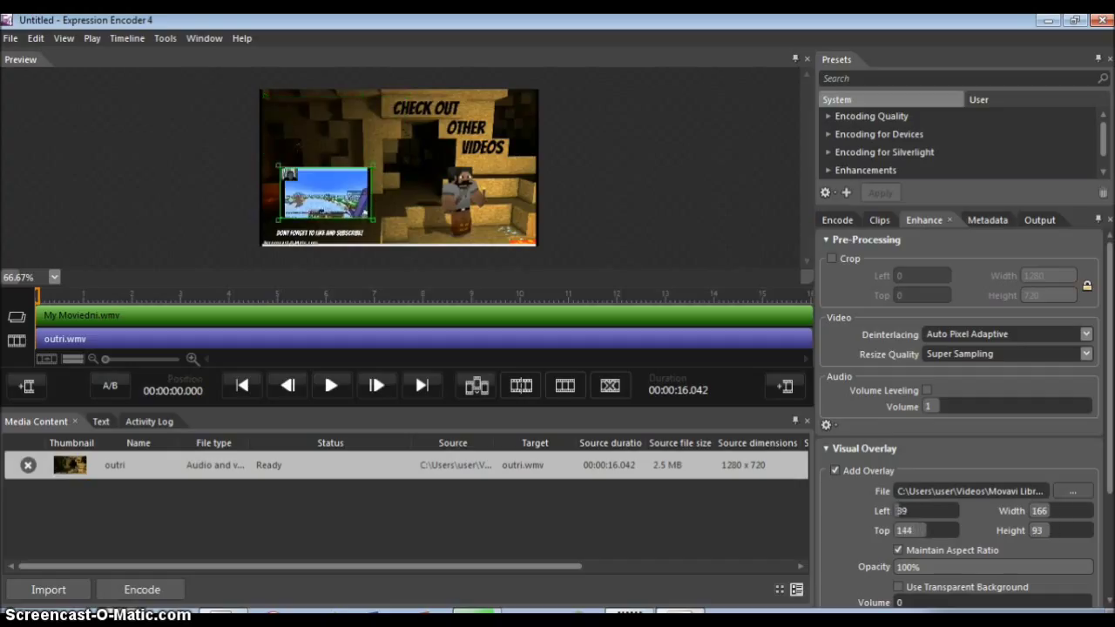
{"action": "left_click_drag", "start_coordinate": [325, 196], "coordinate": [472, 117]}
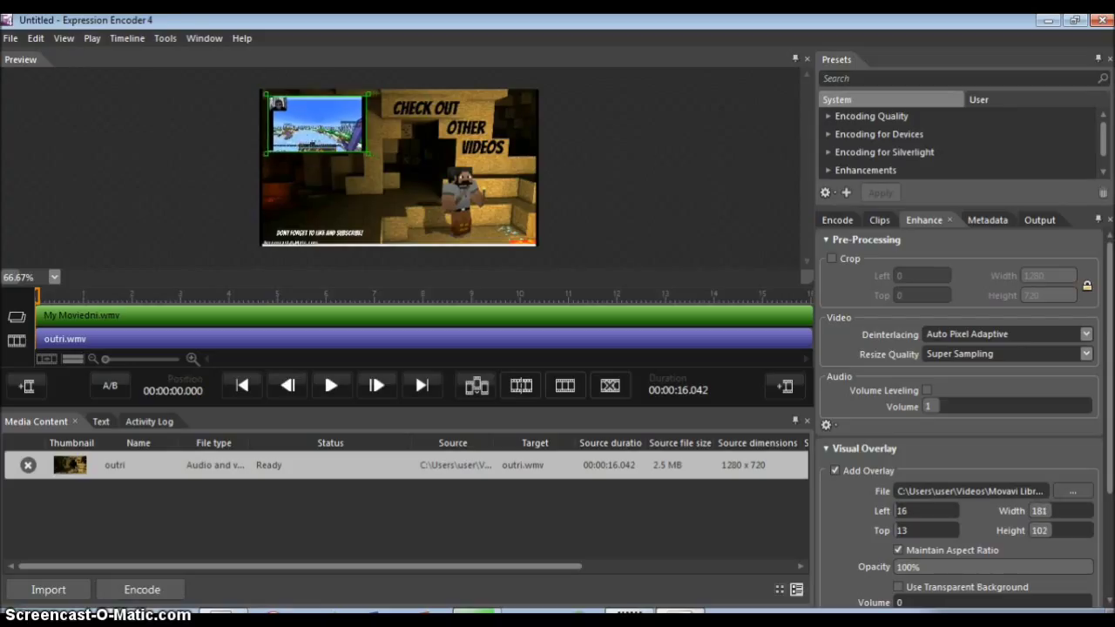
{"action": "left_click", "coordinate": [331, 385]}
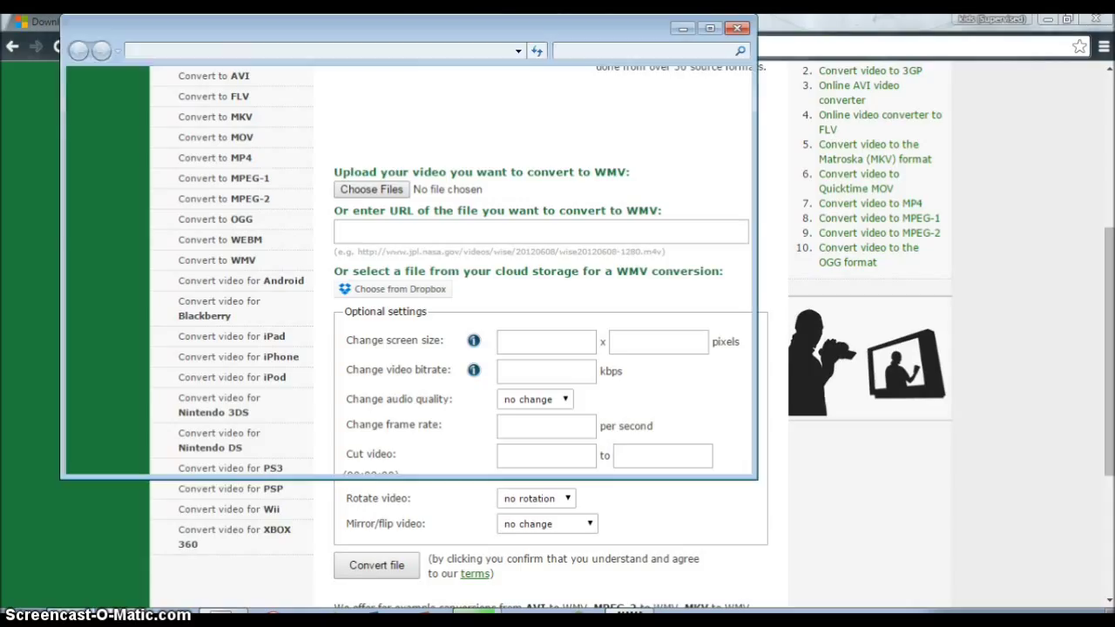
Step: Go to Expression Encoder > Output > USER-PC 4-8-2015 4.45.55 PM and select outri
{"action": "left_click", "coordinate": [371, 188]}
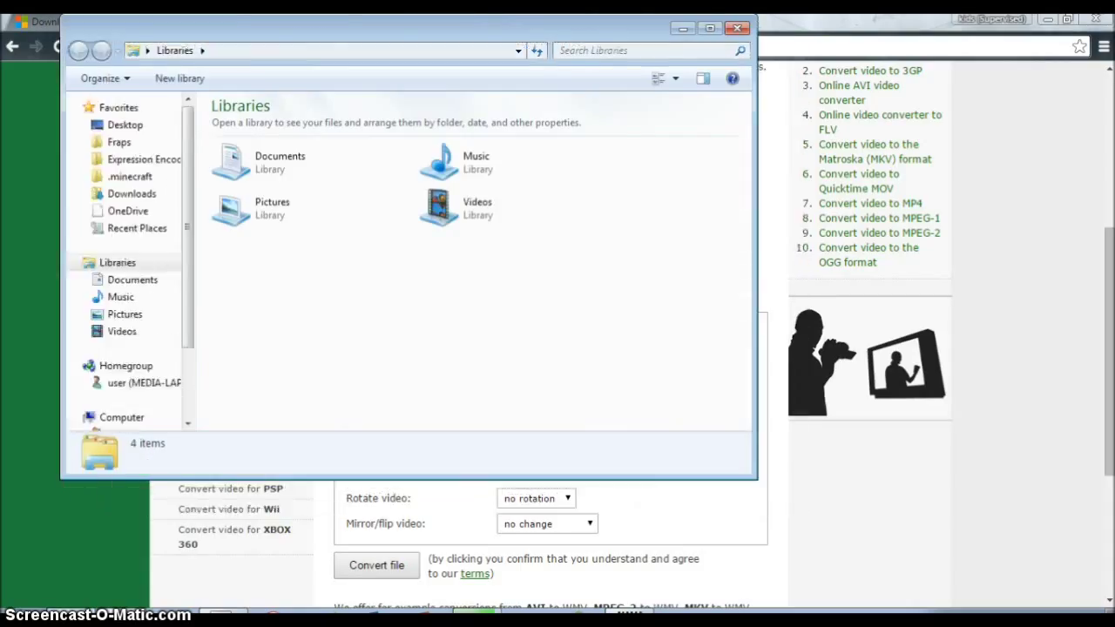
{"action": "left_click", "coordinate": [631, 51]}
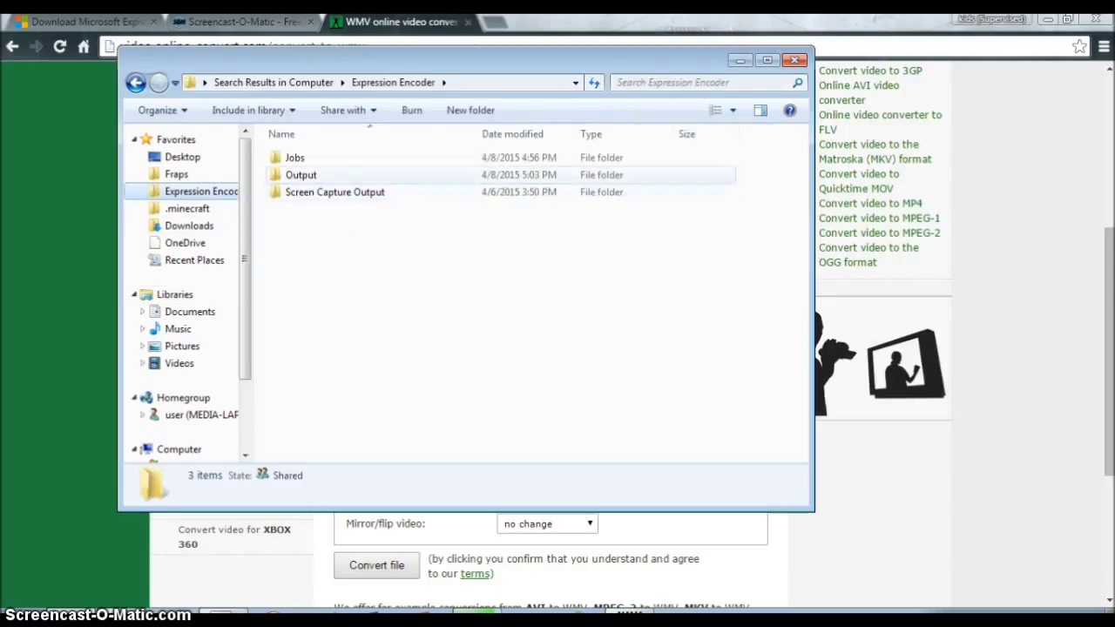
{"action": "left_click", "coordinate": [301, 174]}
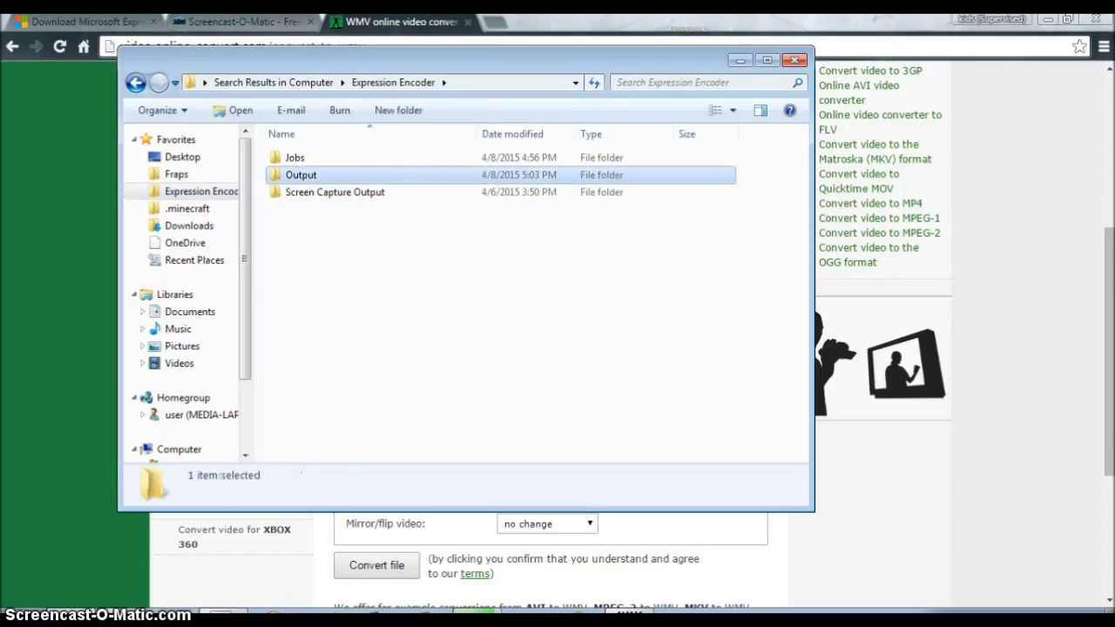
{"action": "double_click", "coordinate": [300, 174]}
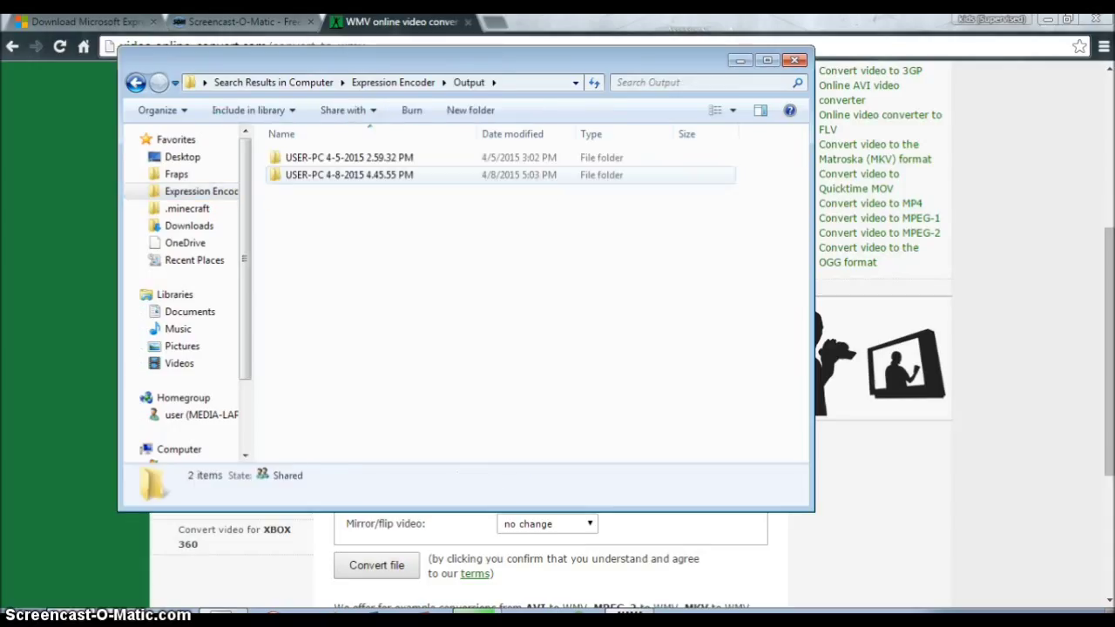
{"action": "left_click", "coordinate": [348, 158]}
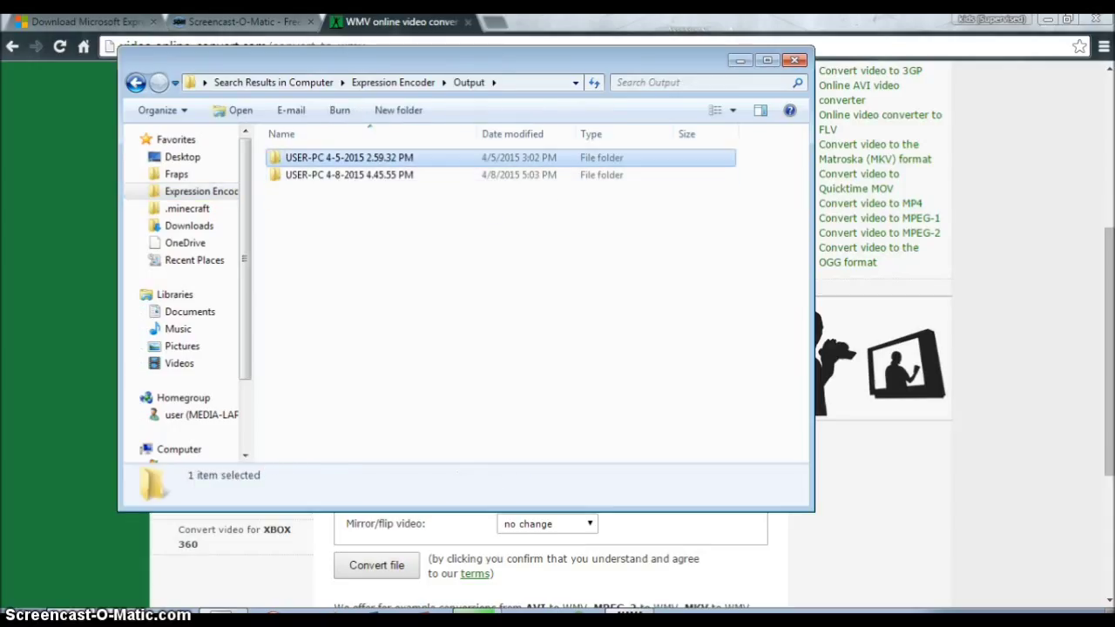
{"action": "double_click", "coordinate": [348, 158]}
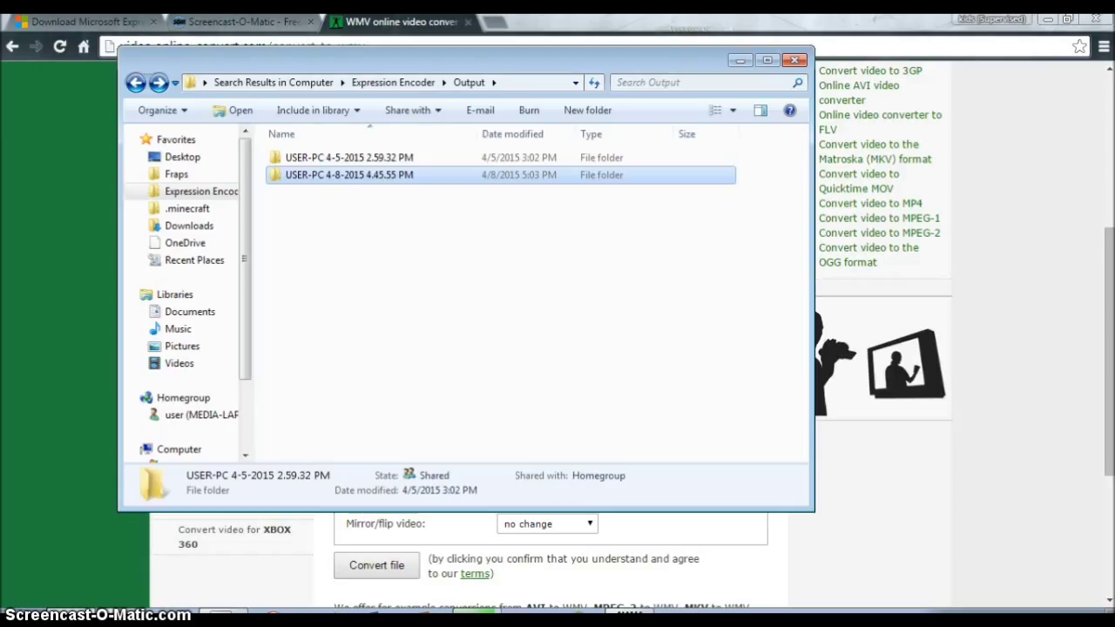
{"action": "double_click", "coordinate": [348, 175]}
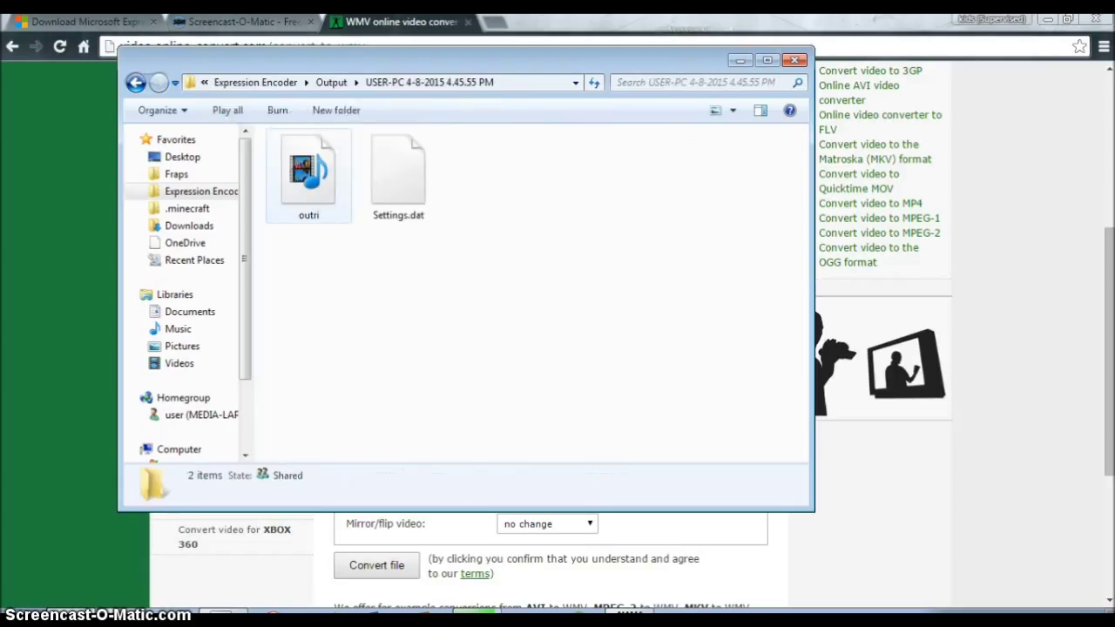
{"action": "left_click", "coordinate": [308, 170]}
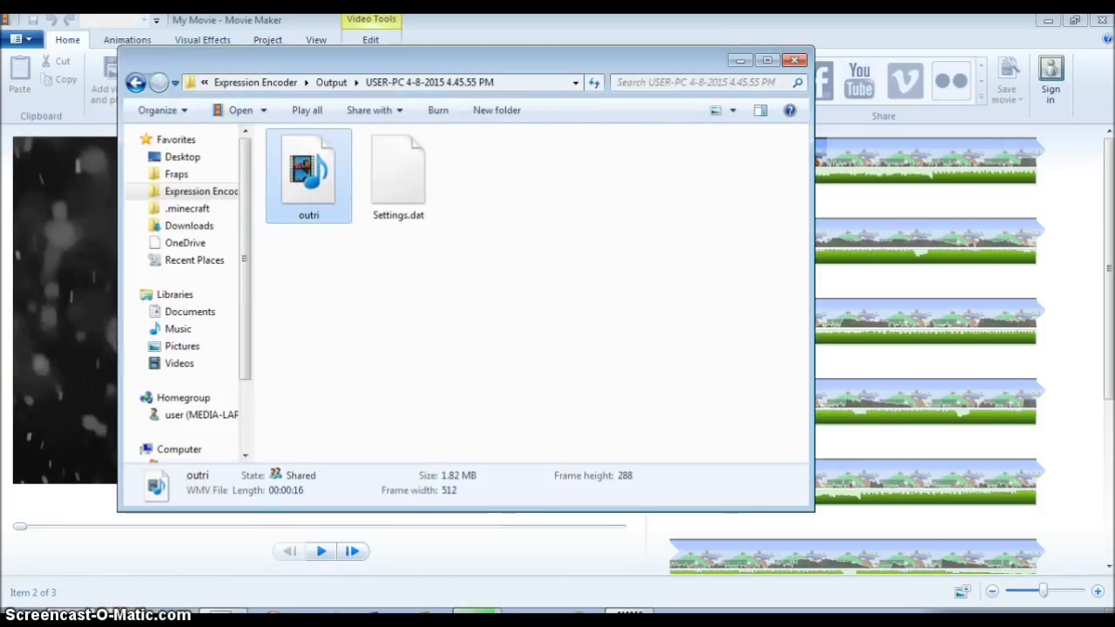
Step: Play outri.wmv full screen in Windows Media Player, then move Movie Maker's saving window aside
{"action": "right_click", "coordinate": [308, 170]}
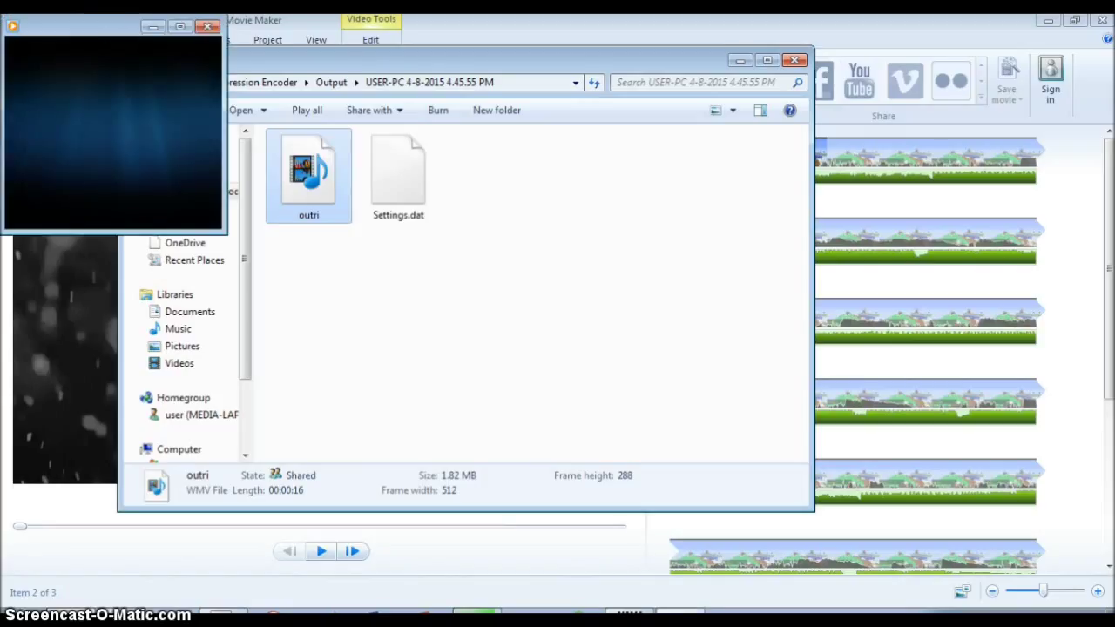
{"action": "mouse_move", "coordinate": [112, 131]}
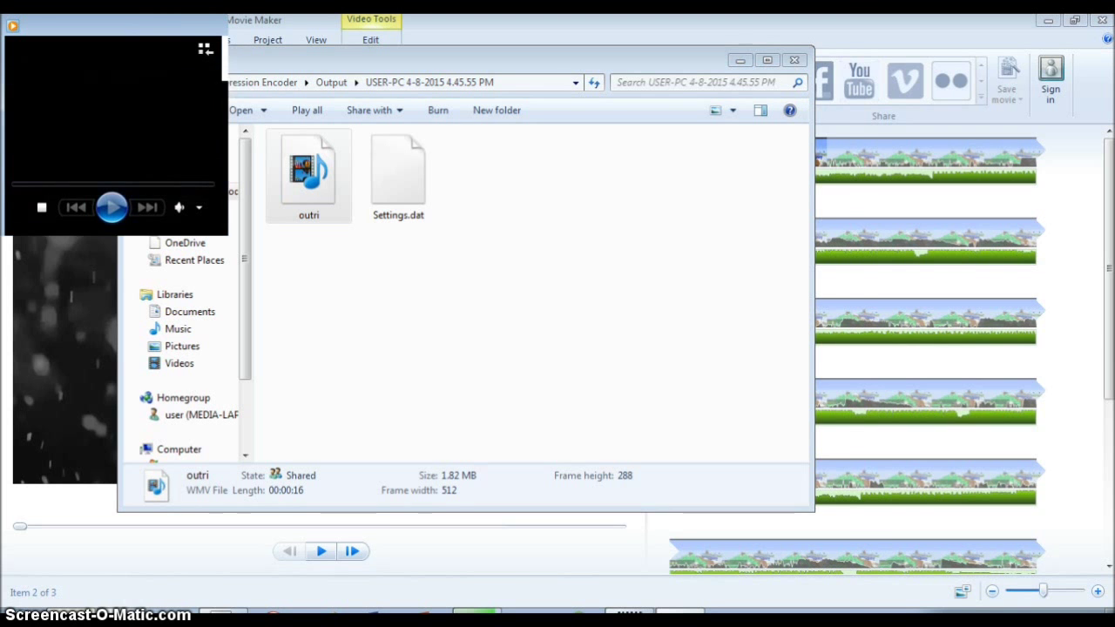
{"action": "double_click", "coordinate": [308, 165]}
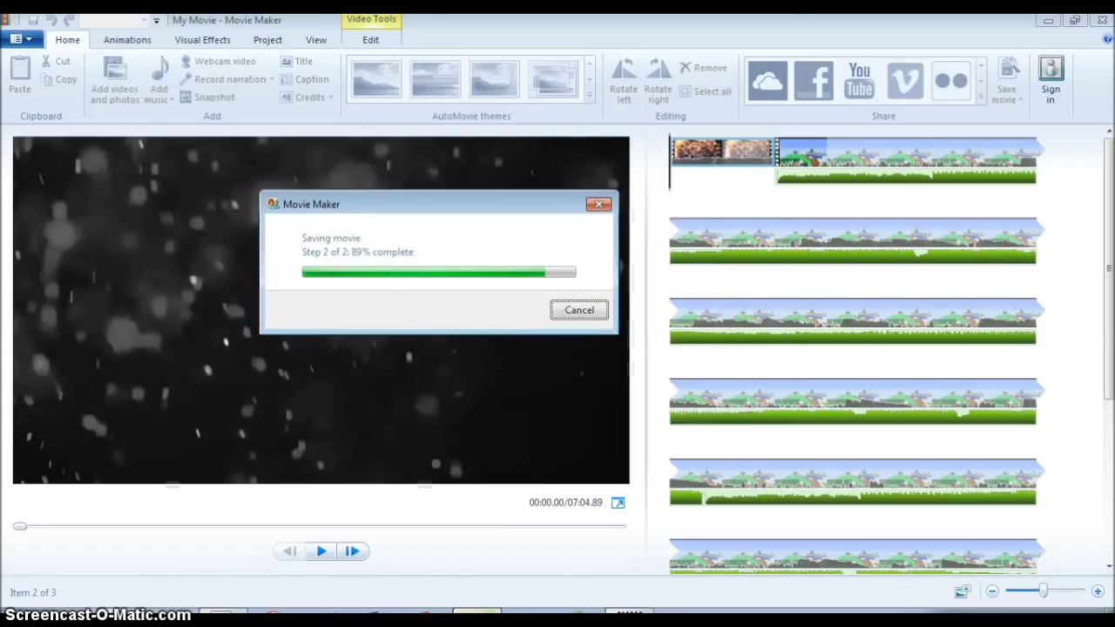
{"action": "left_click_drag", "start_coordinate": [311, 204], "coordinate": [402, 194]}
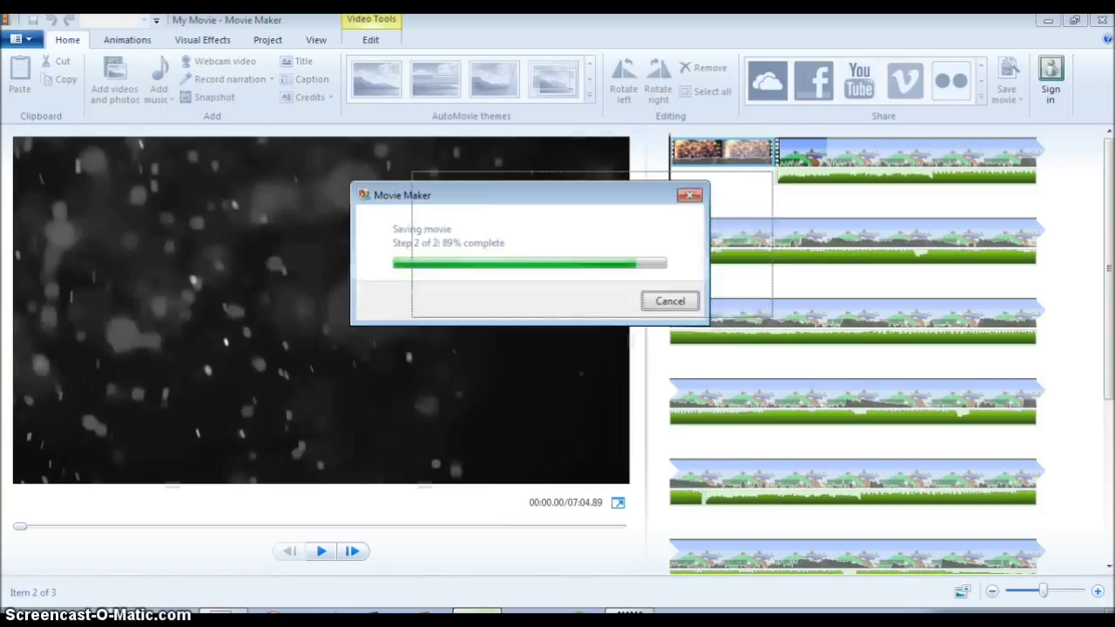